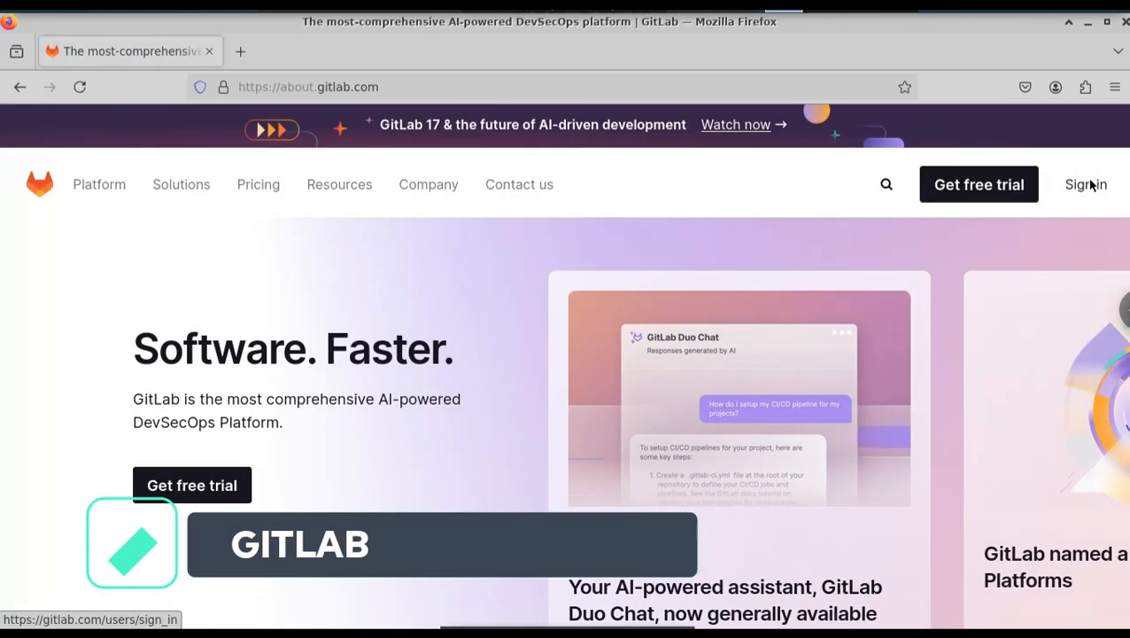
# - Sign in to GitLab from about.gitlab.com and land on the Projects welcome page
pyautogui.click(1084, 184)
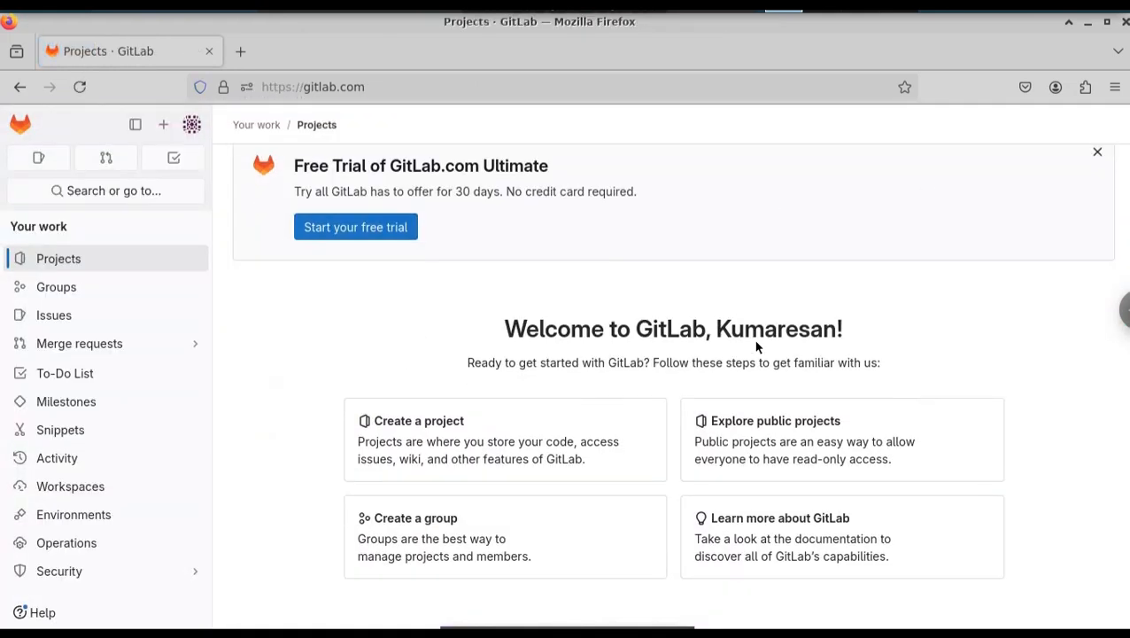
pyautogui.scroll(-3)
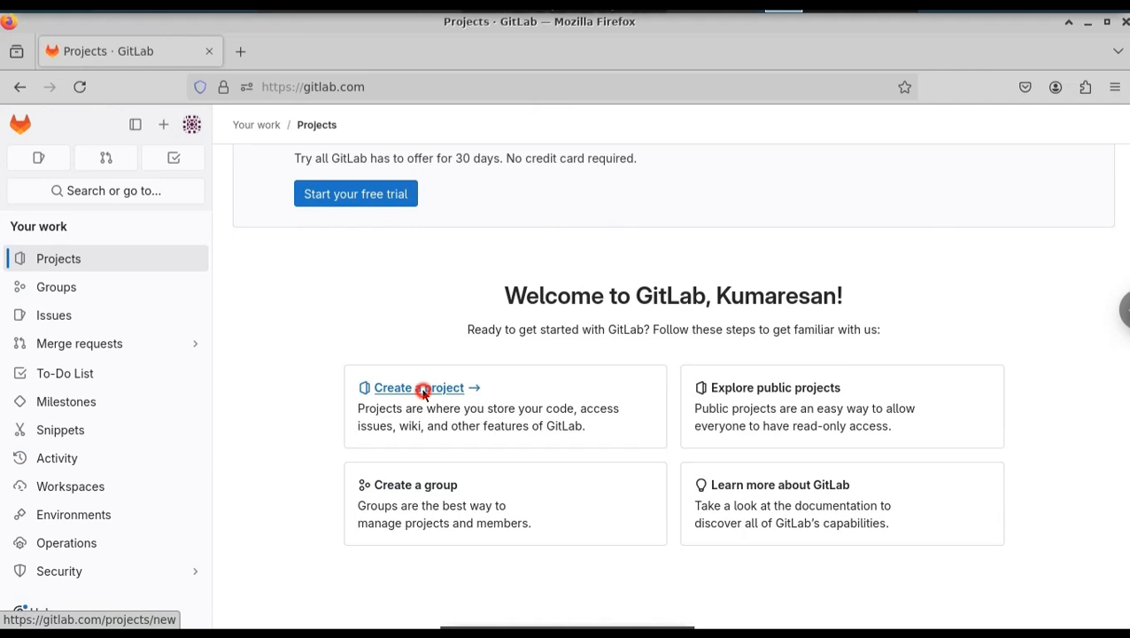
# - Start a blank project and name it ResumeGrabber
pyautogui.click(418, 386)
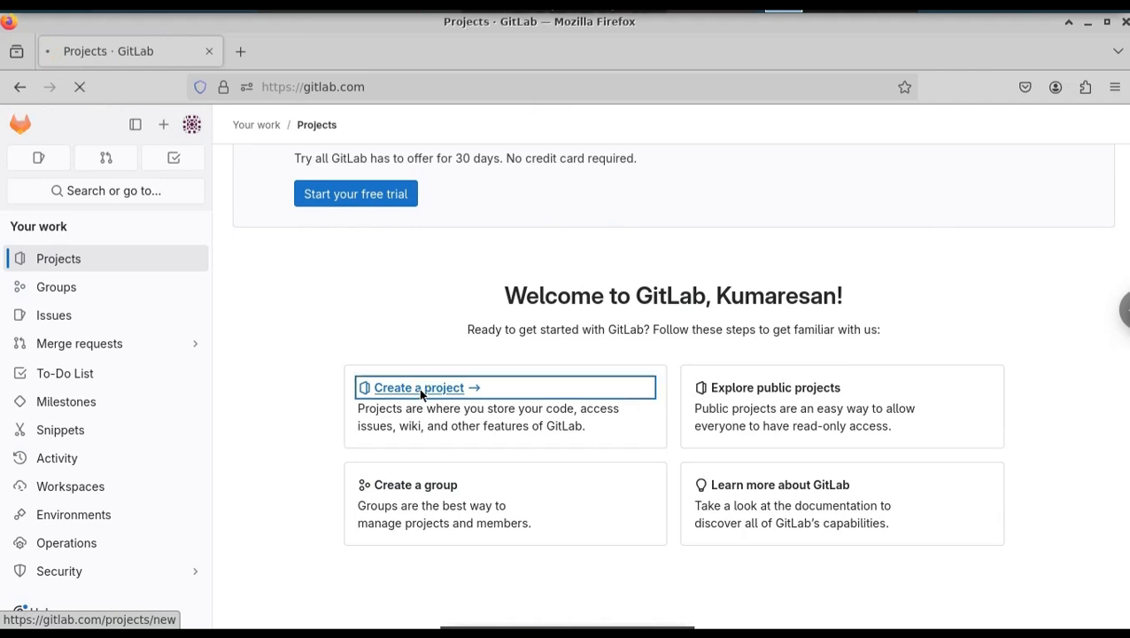
pyautogui.click(418, 386)
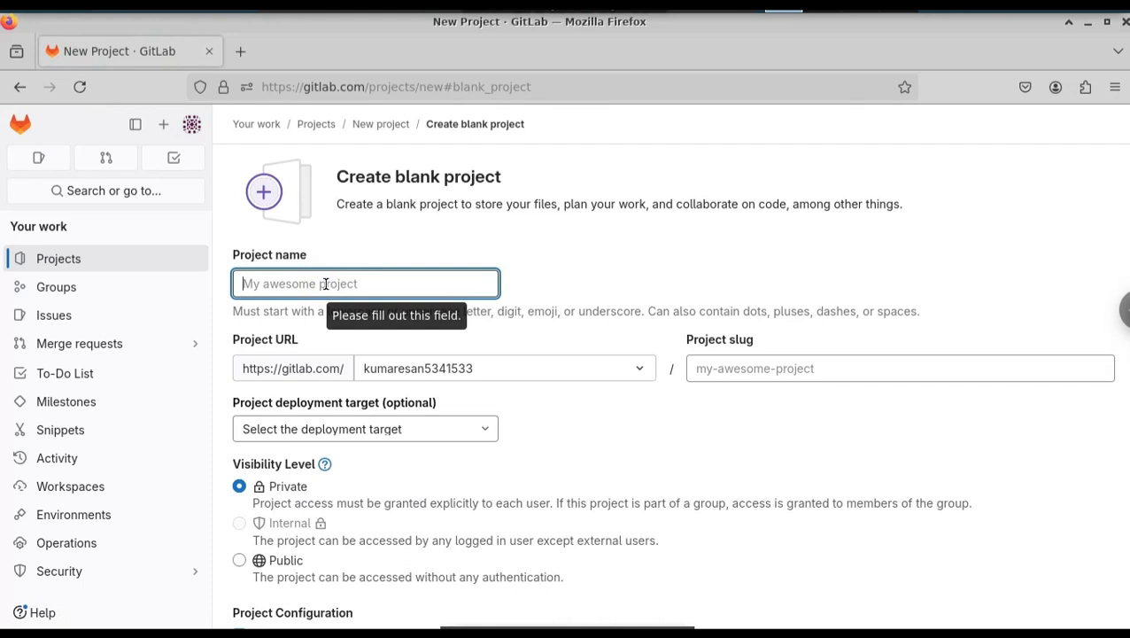
pyautogui.write('ResumeGrabber')
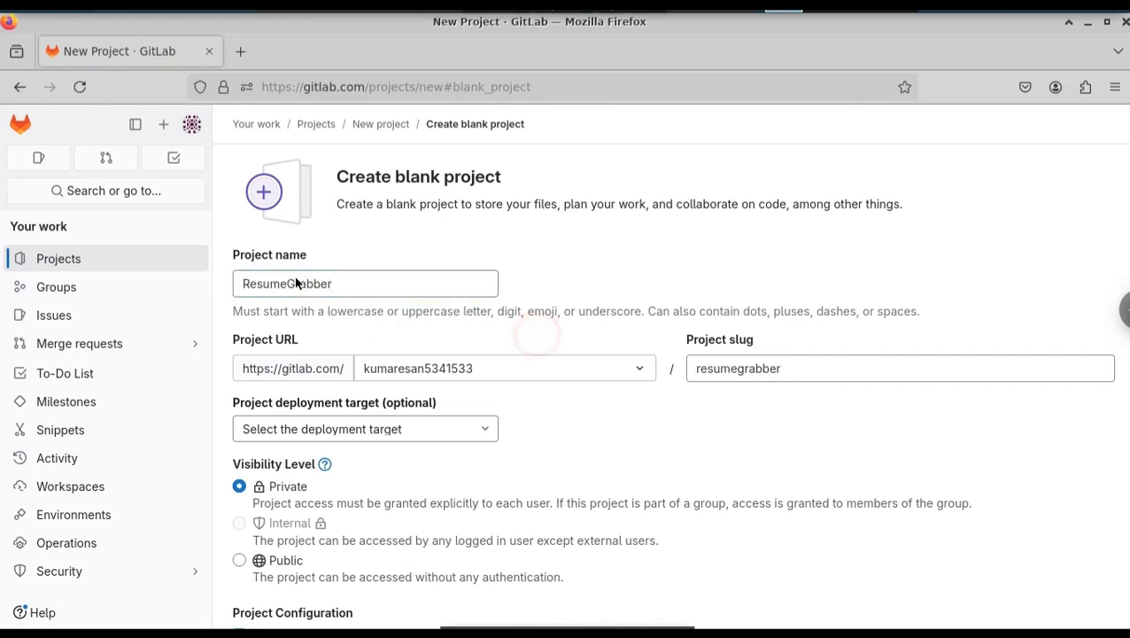
# - Keep the project under the personal kumaresankp21 namespace
pyautogui.click(505, 367)
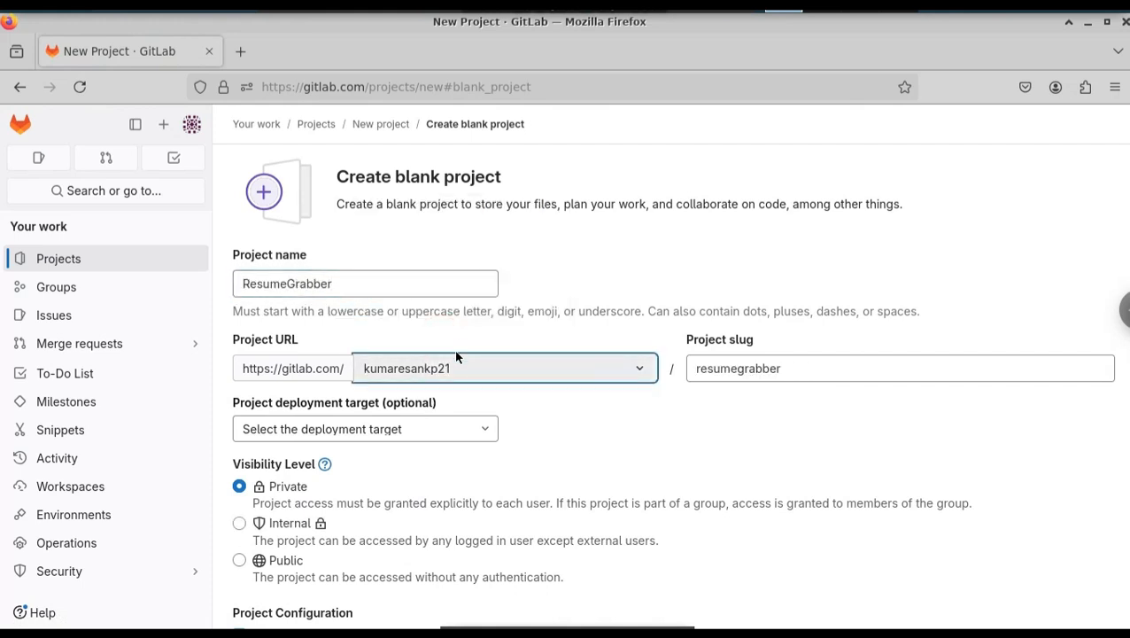
pyautogui.click(505, 367)
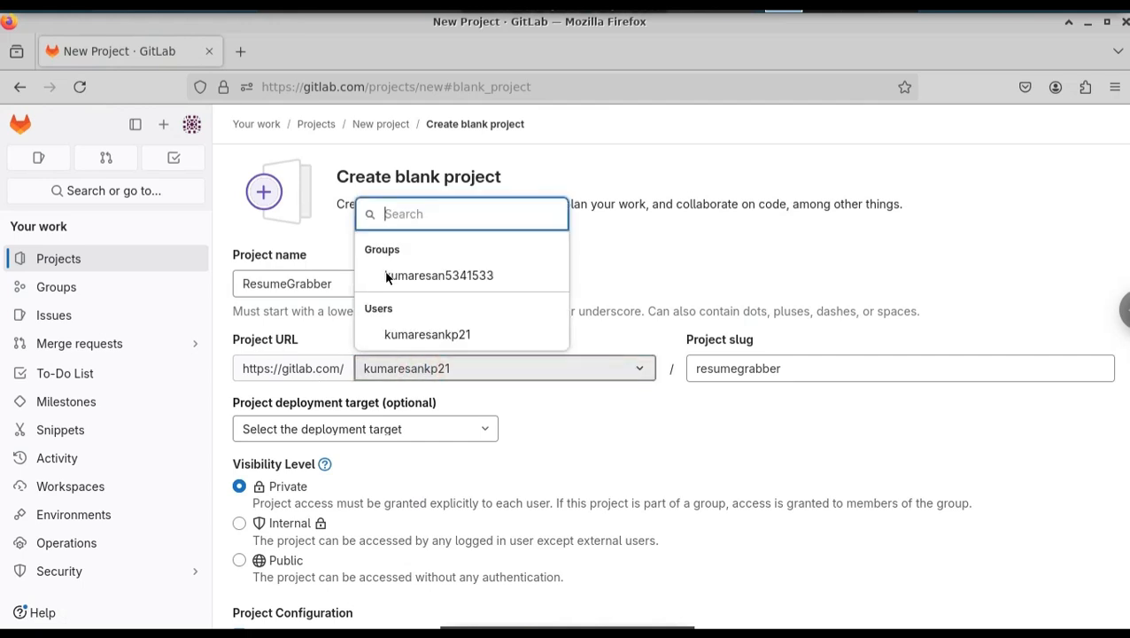
pyautogui.click(415, 333)
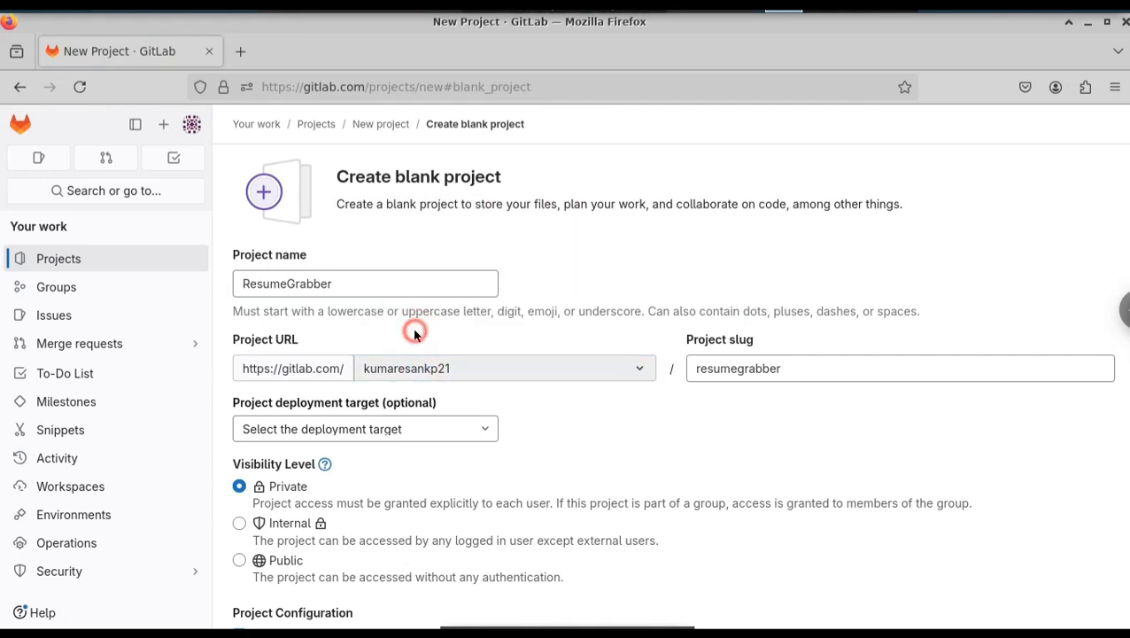
pyautogui.click(505, 367)
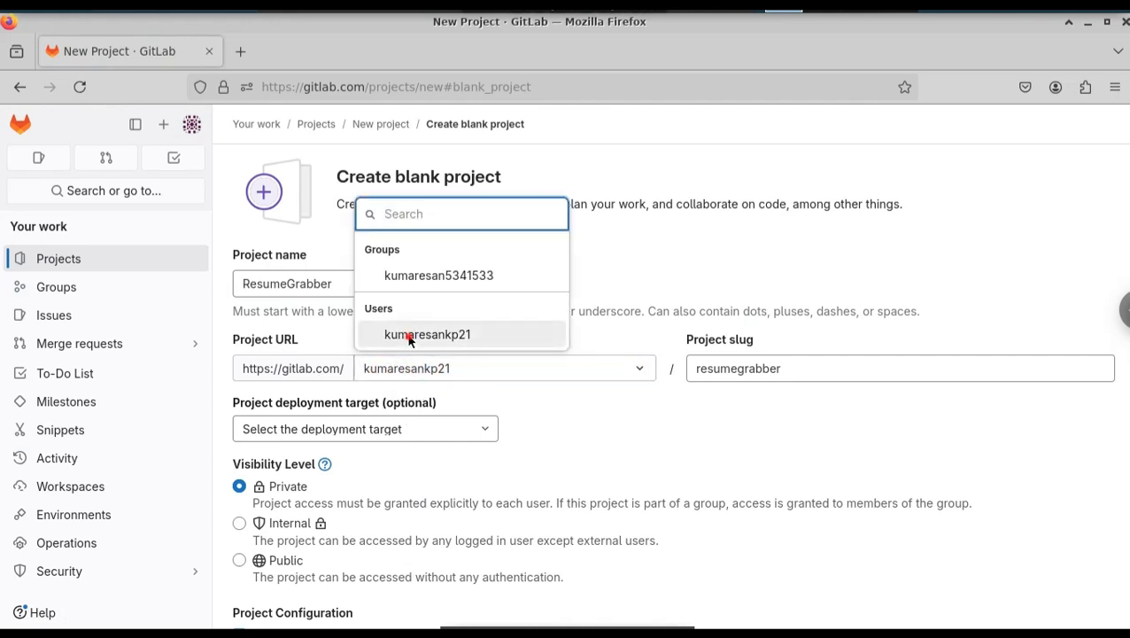
pyautogui.click(429, 333)
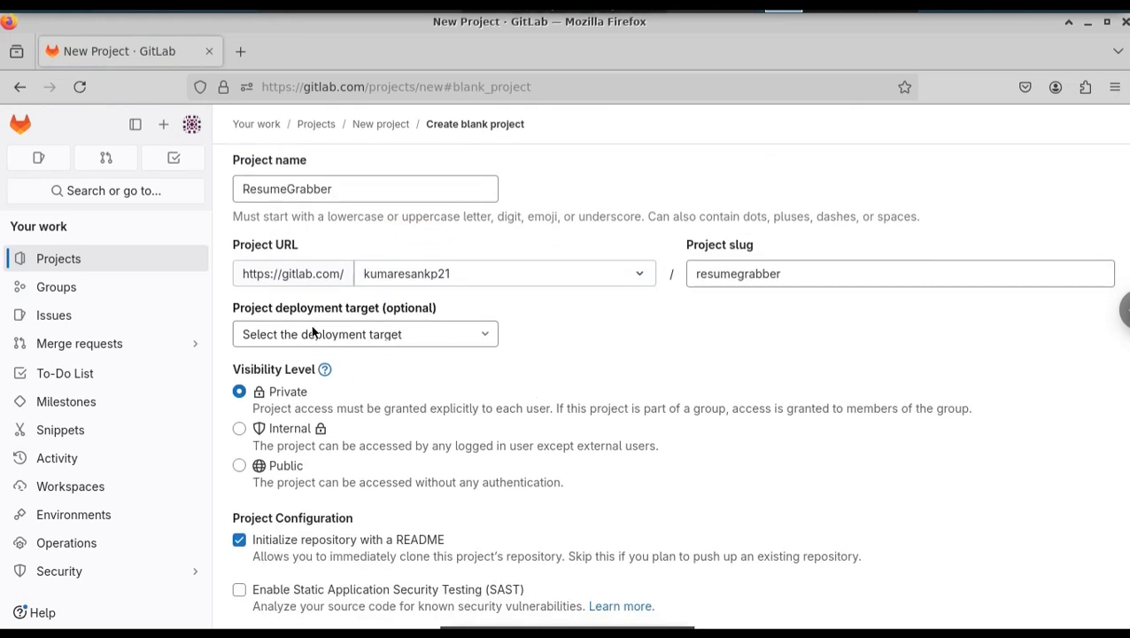
# - Choose No deployment planned, make the project Public, and create it
pyautogui.click(365, 333)
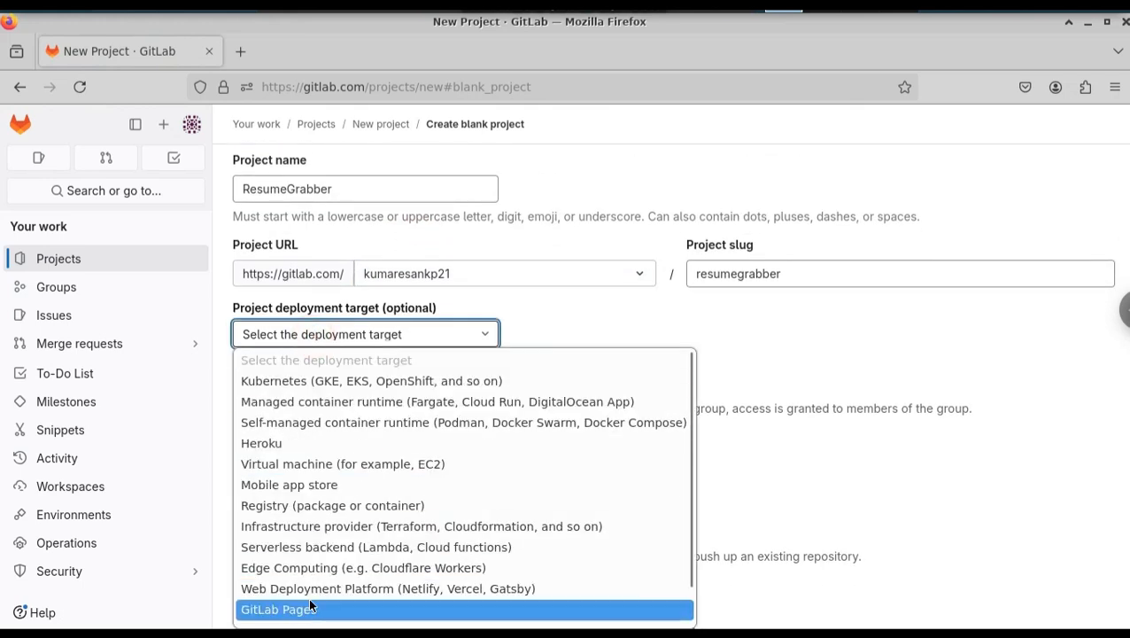
pyautogui.scroll(-3)
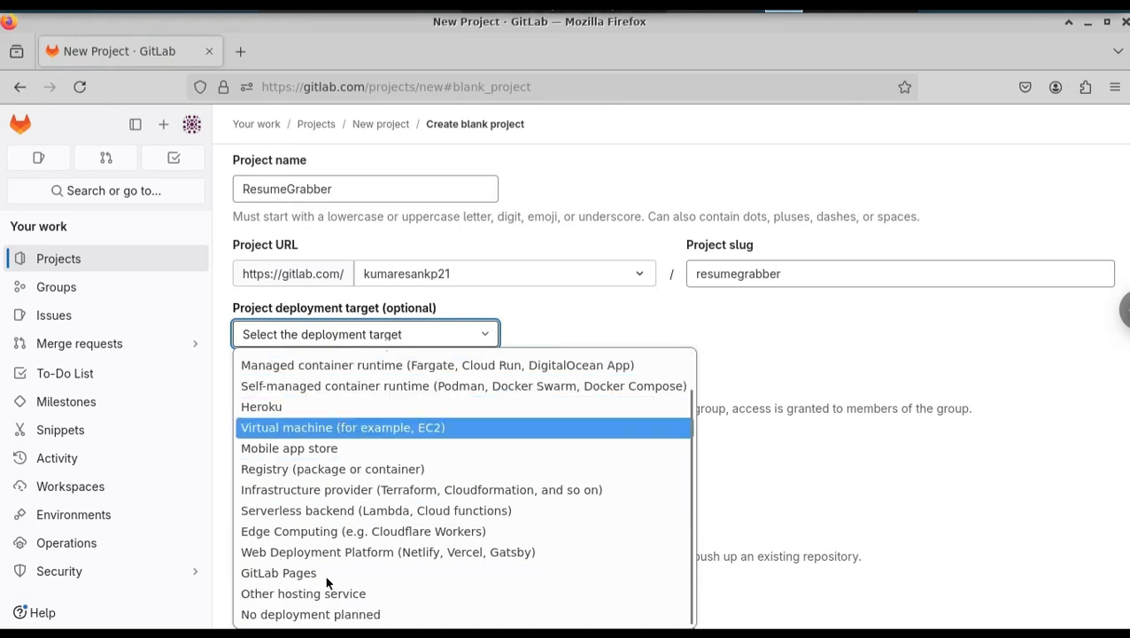
pyautogui.click(310, 613)
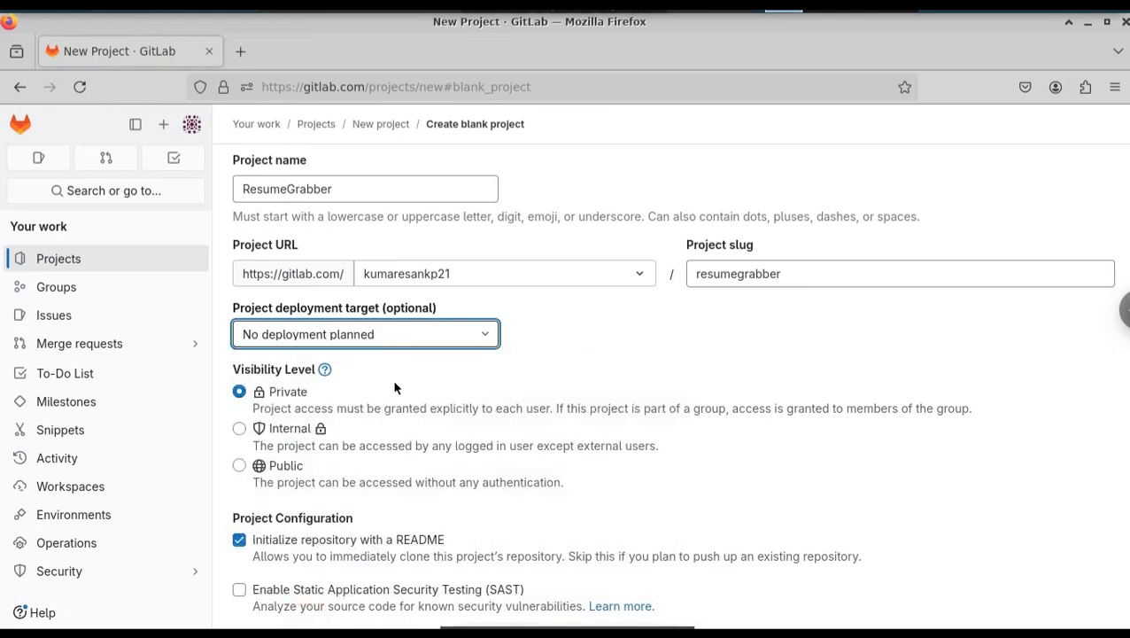
pyautogui.click(239, 464)
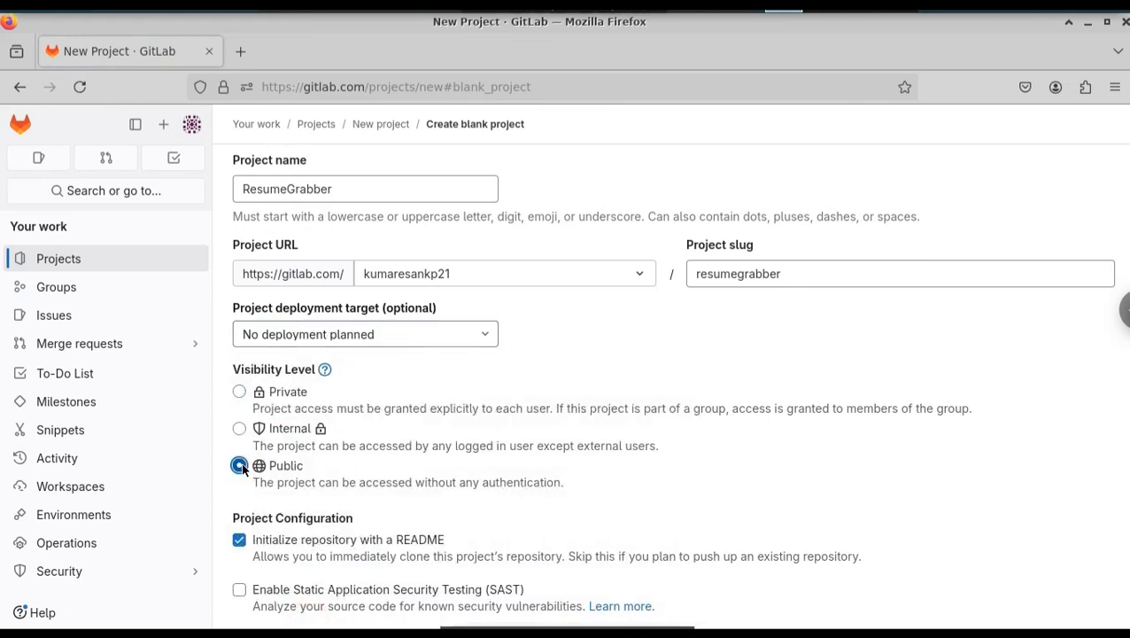
pyautogui.scroll(-3)
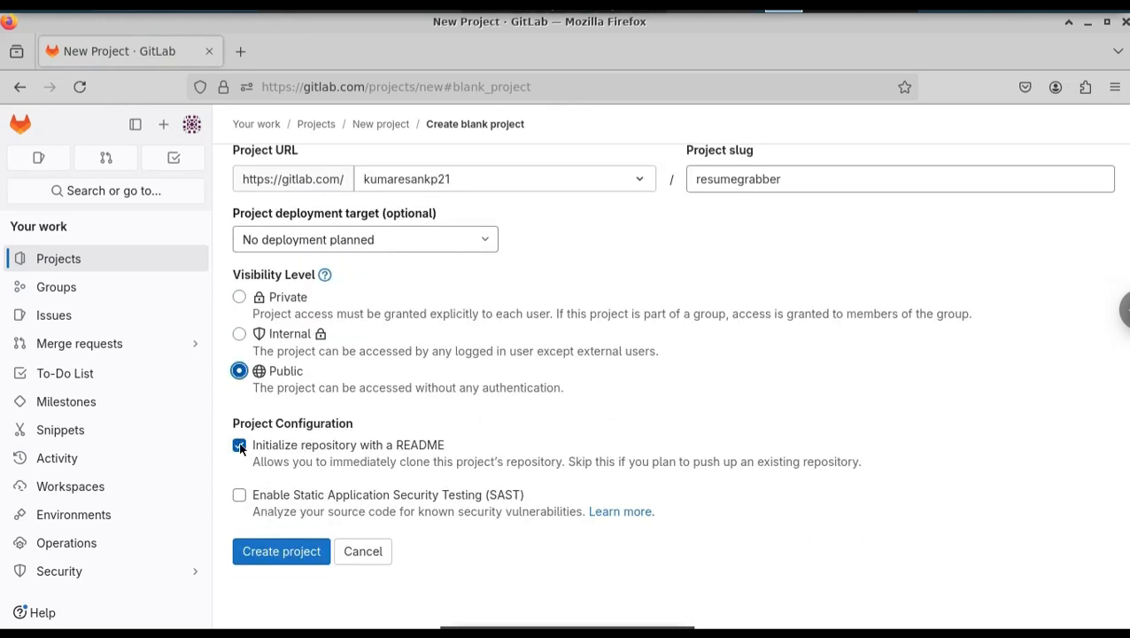
pyautogui.click(280, 551)
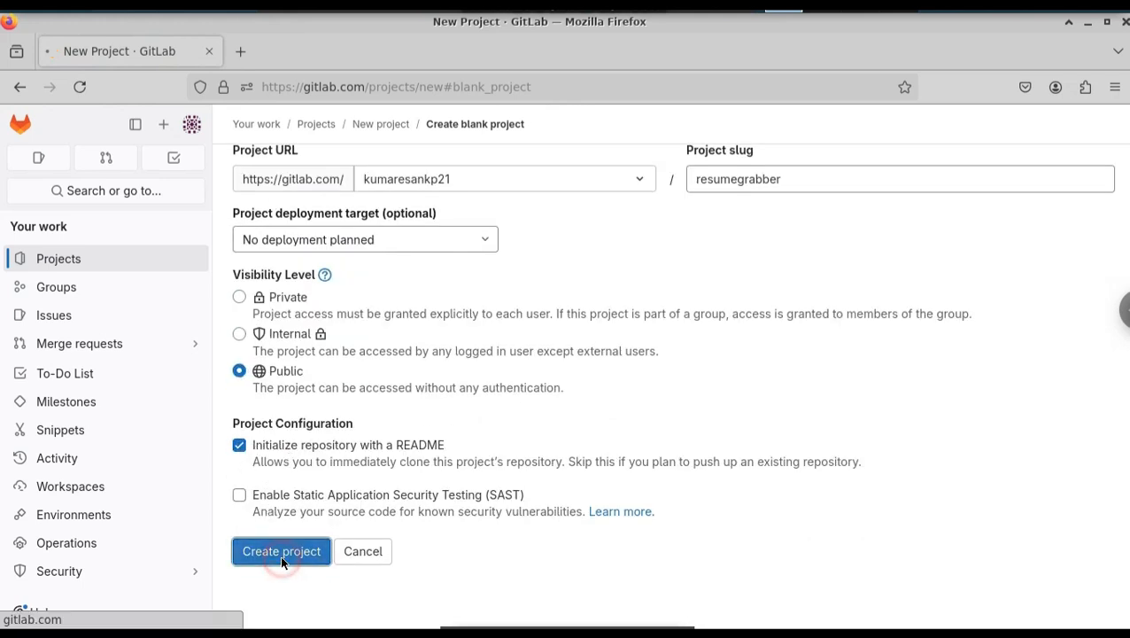
pyautogui.click(280, 551)
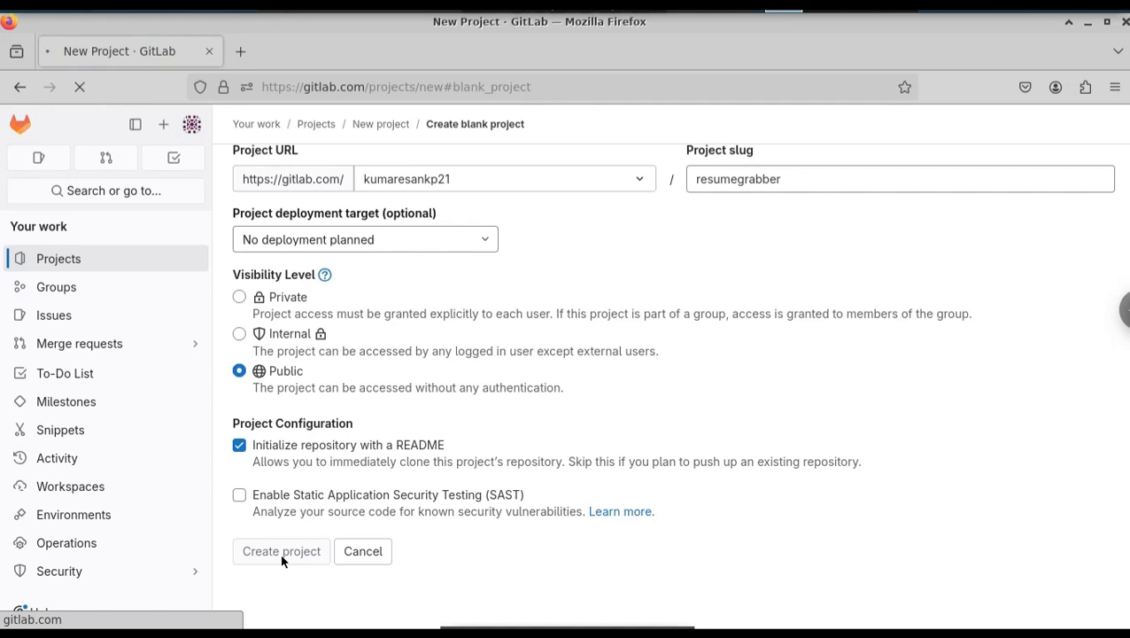
# - Review the new ResumeGrabber project's push instructions and its Code clone addresses
pyautogui.click(280, 551)
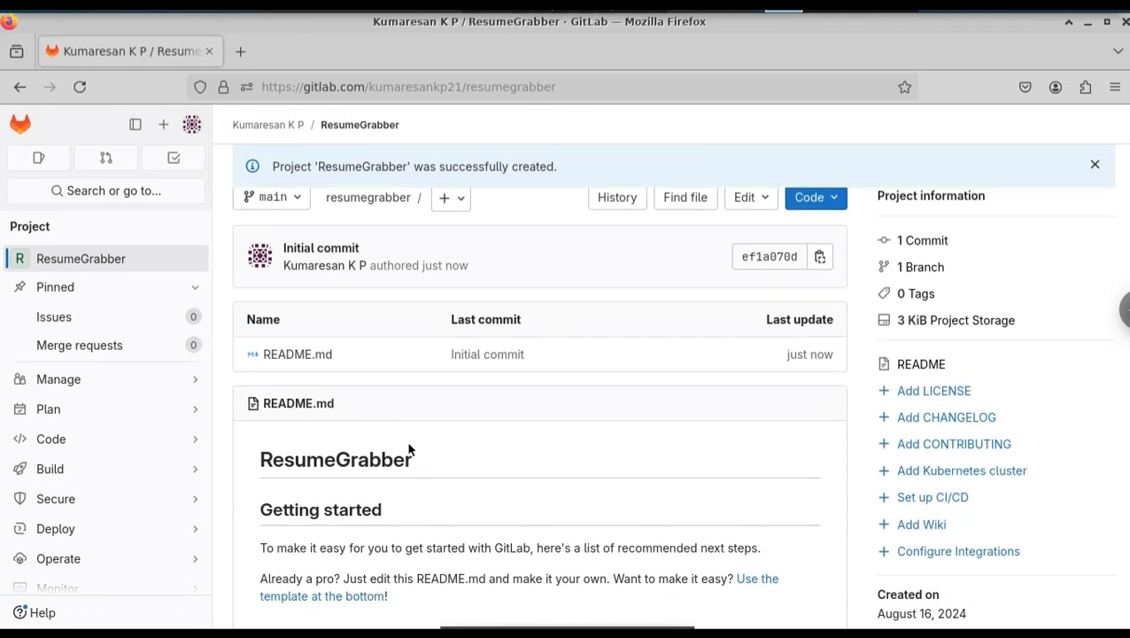
pyautogui.scroll(-3)
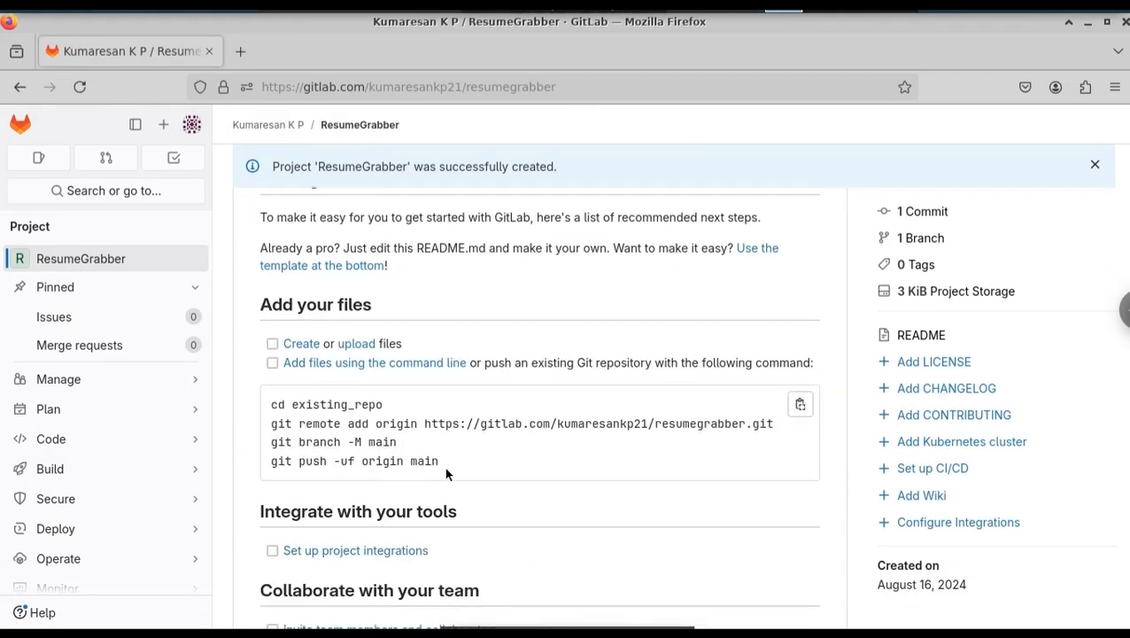
pyautogui.scroll(3)
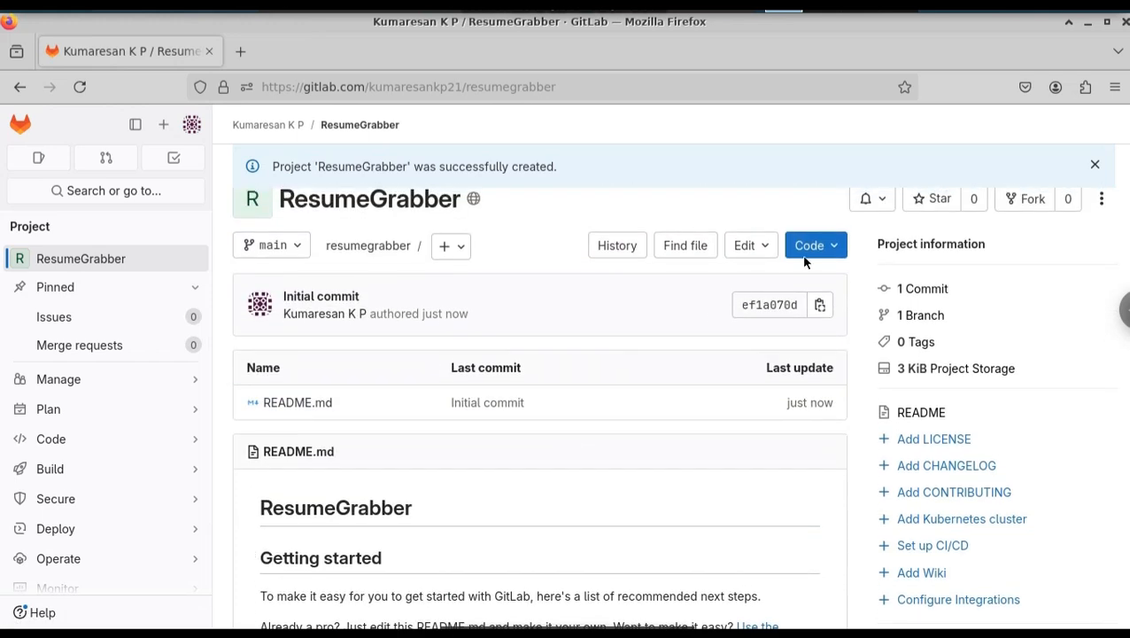
pyautogui.click(807, 245)
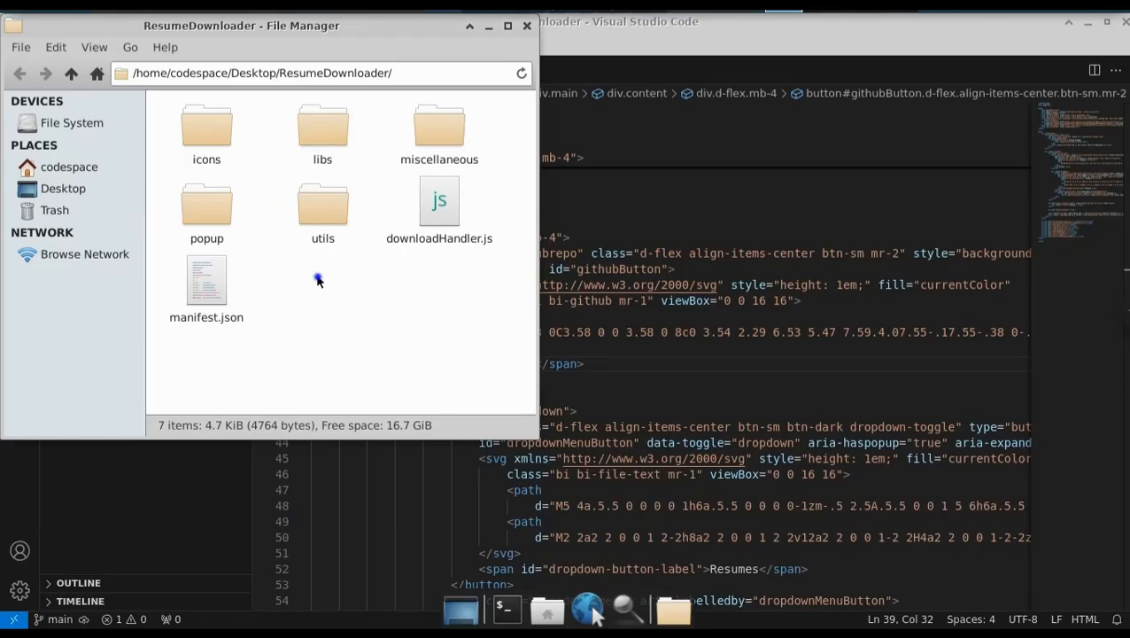
# - Open a terminal in the ResumeDownloader folder and return to Firefox
pyautogui.rightClick(319, 276)
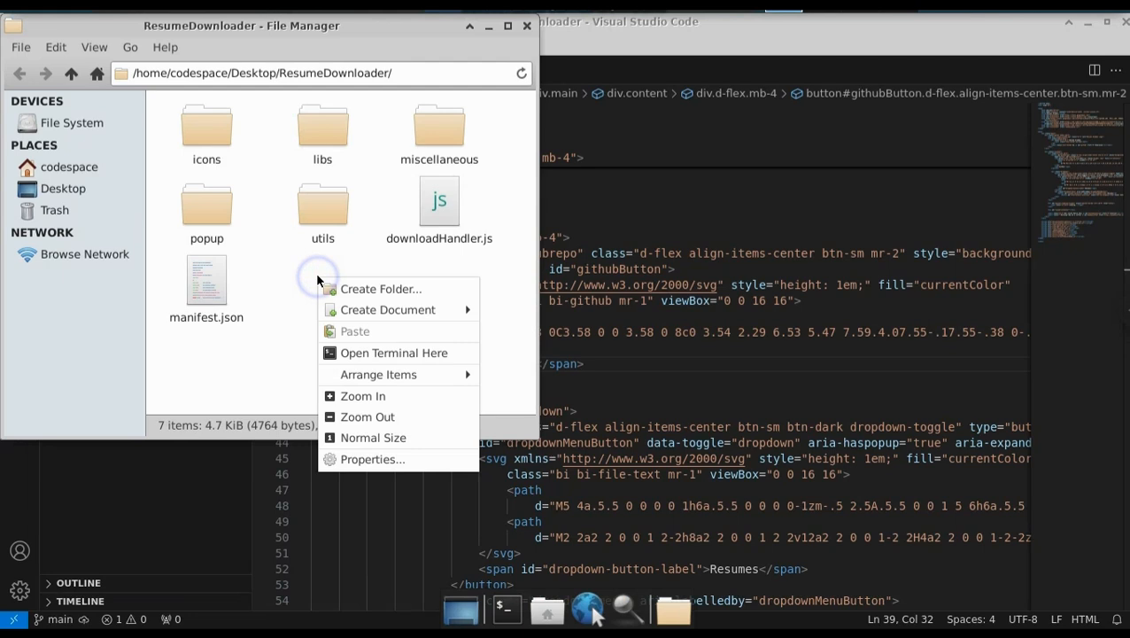
pyautogui.click(393, 352)
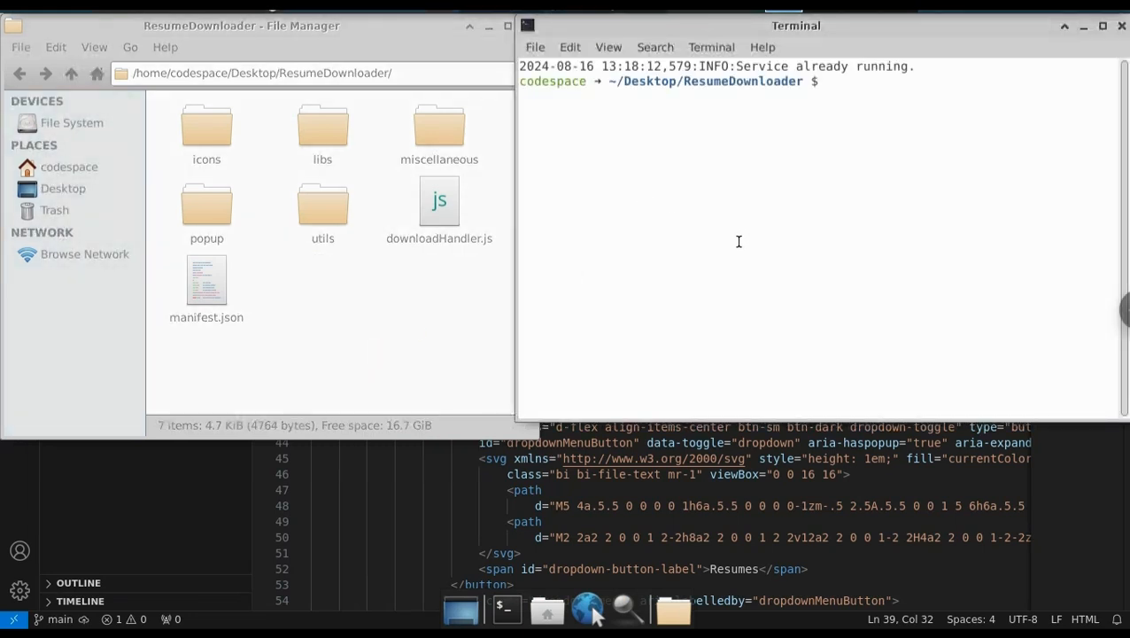
pyautogui.click(588, 610)
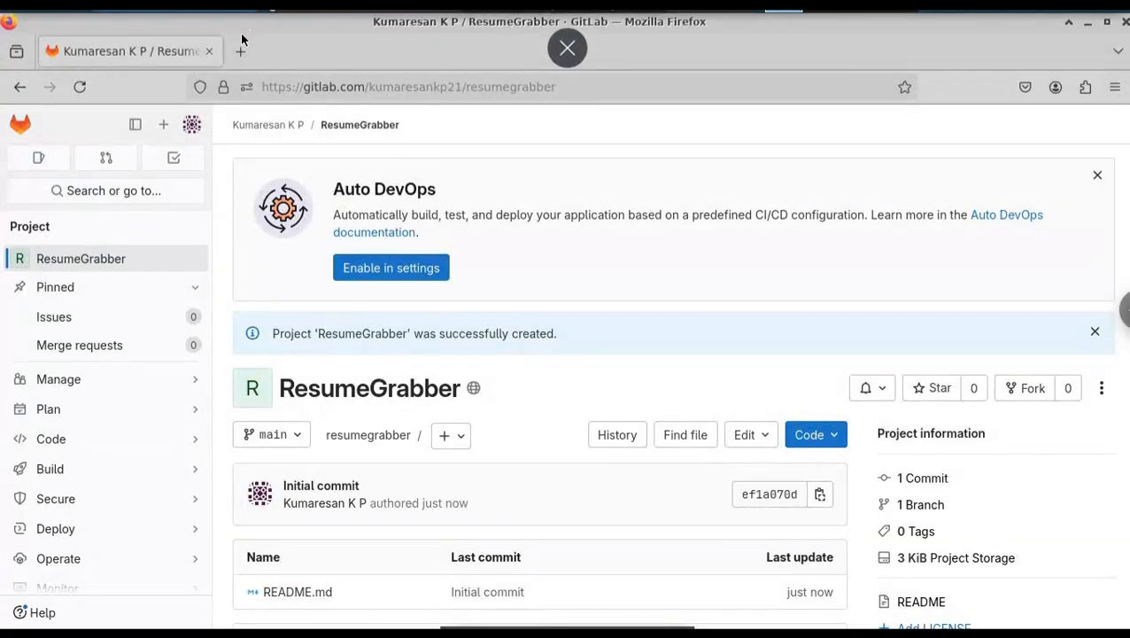
# - Go to the Git downloads page in a new tab
pyautogui.write('Github.com/')
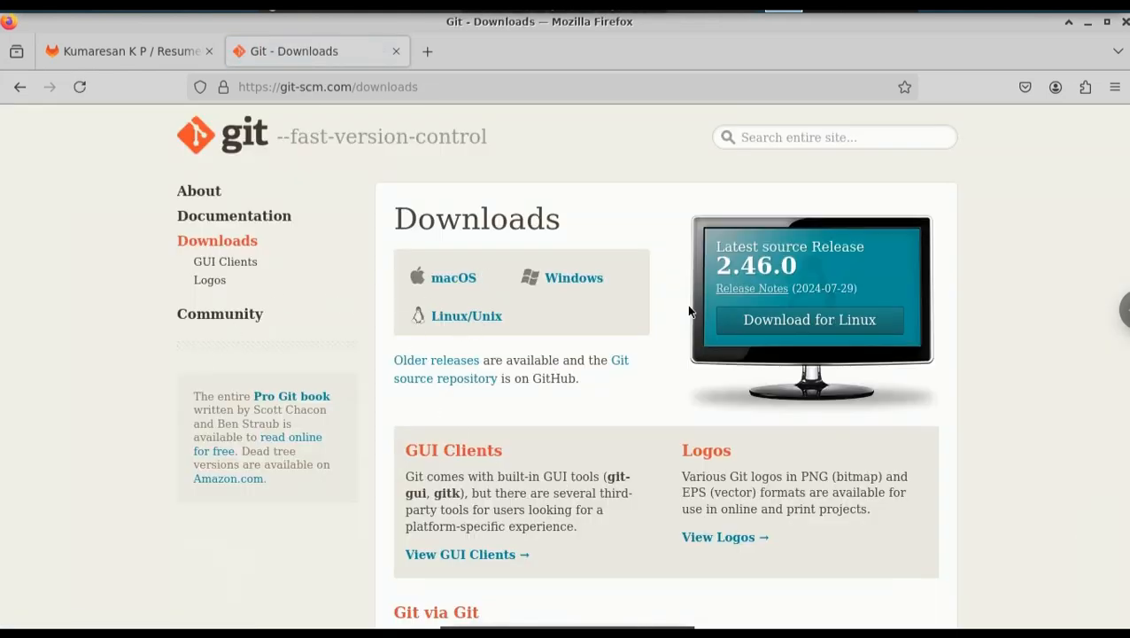
pyautogui.moveTo(588, 234)
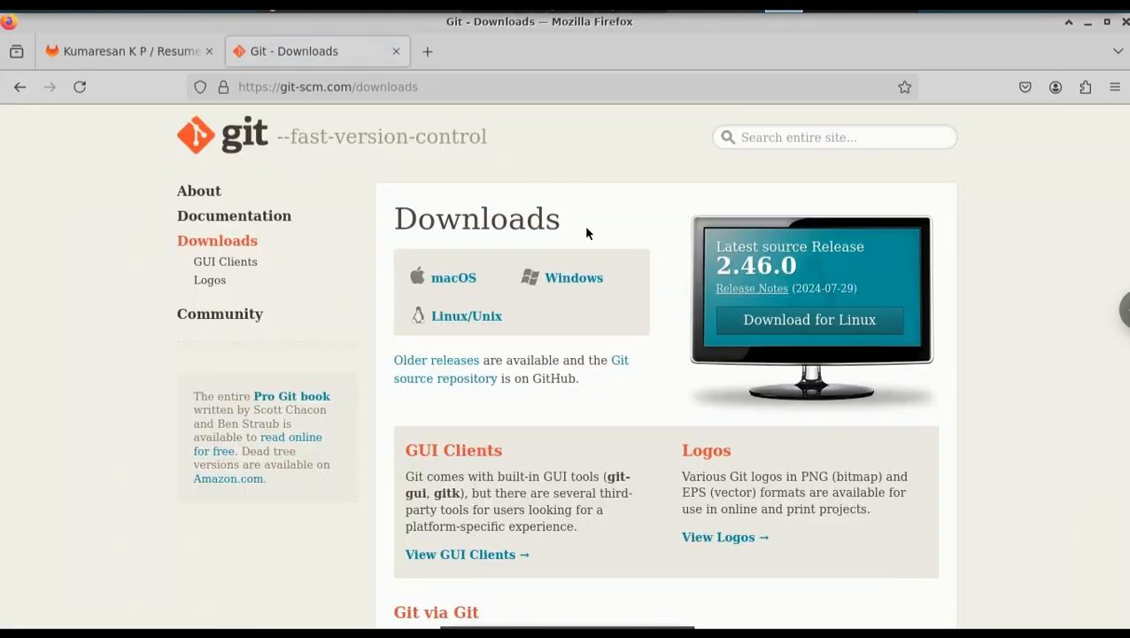
pyautogui.moveTo(574, 276)
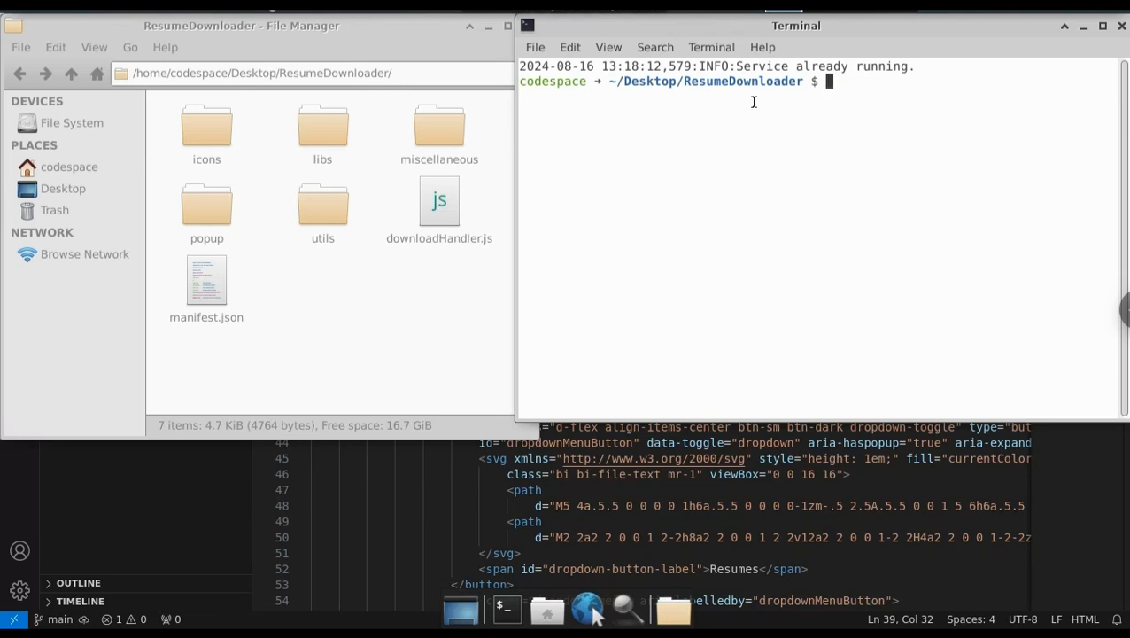
# - Run git init, git add --all and git status in ResumeDownloader
pyautogui.write('GIT')
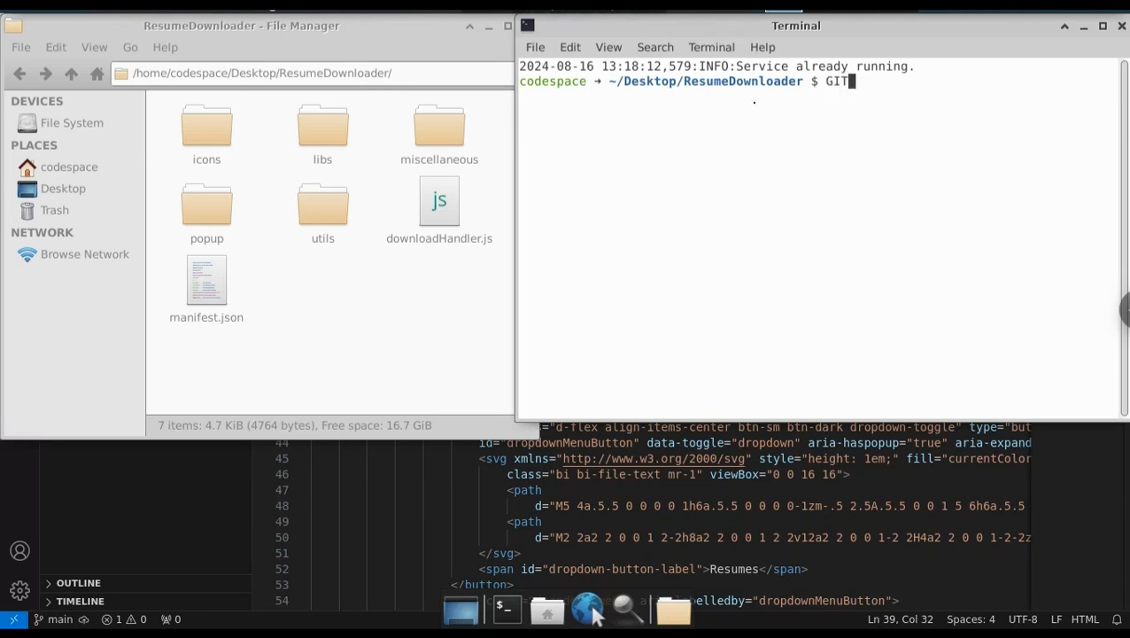
pyautogui.write('git init')
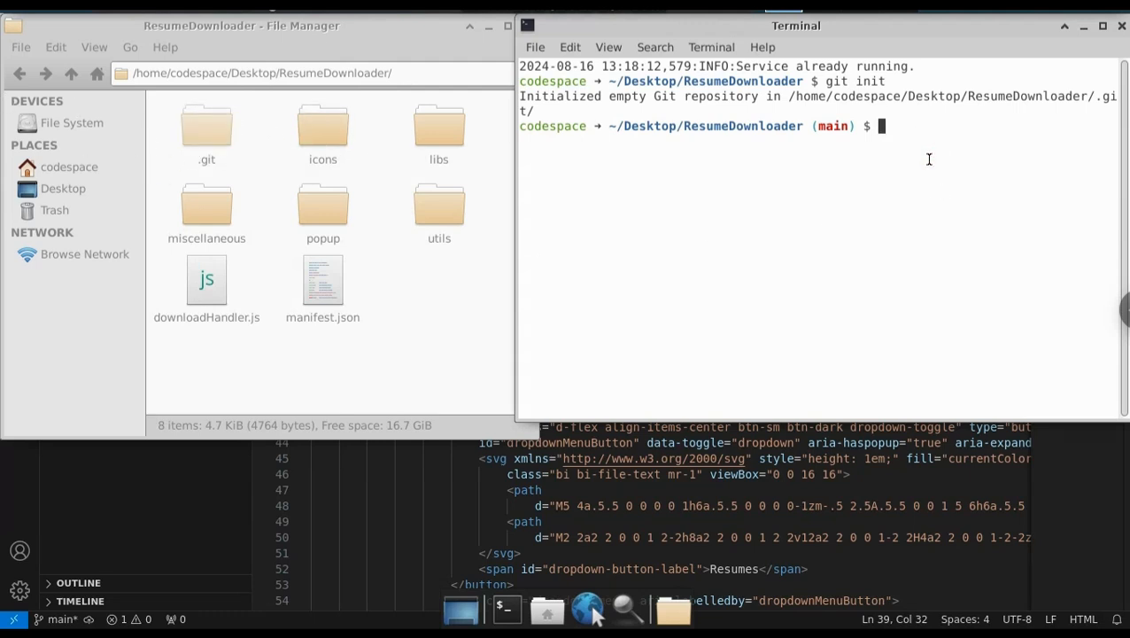
pyautogui.write('git add --all')
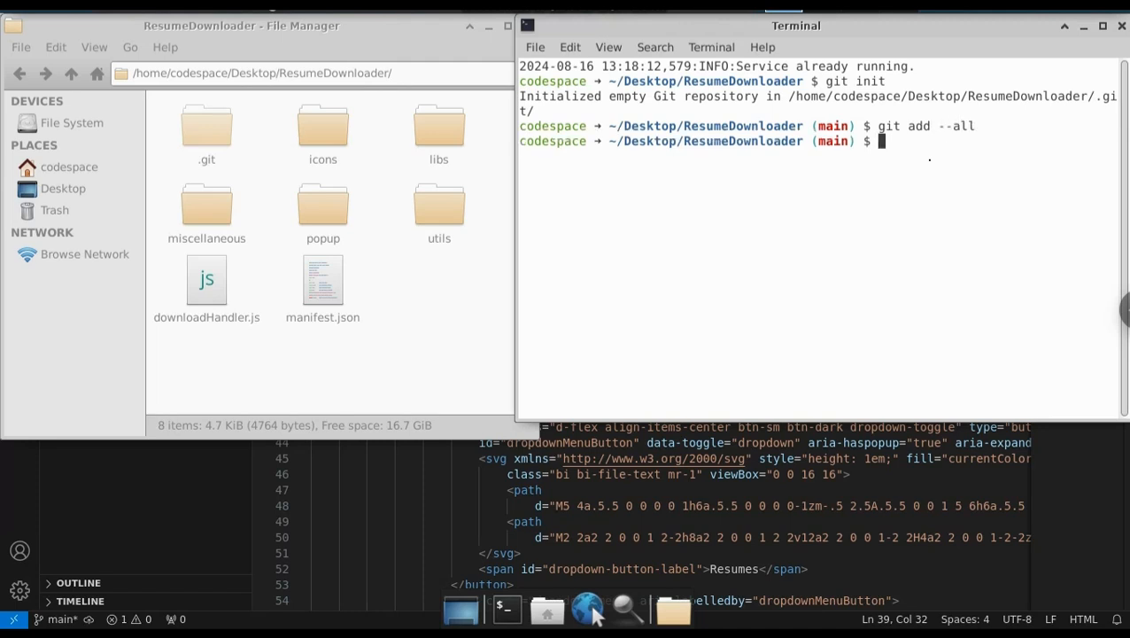
pyautogui.write('git stattus')
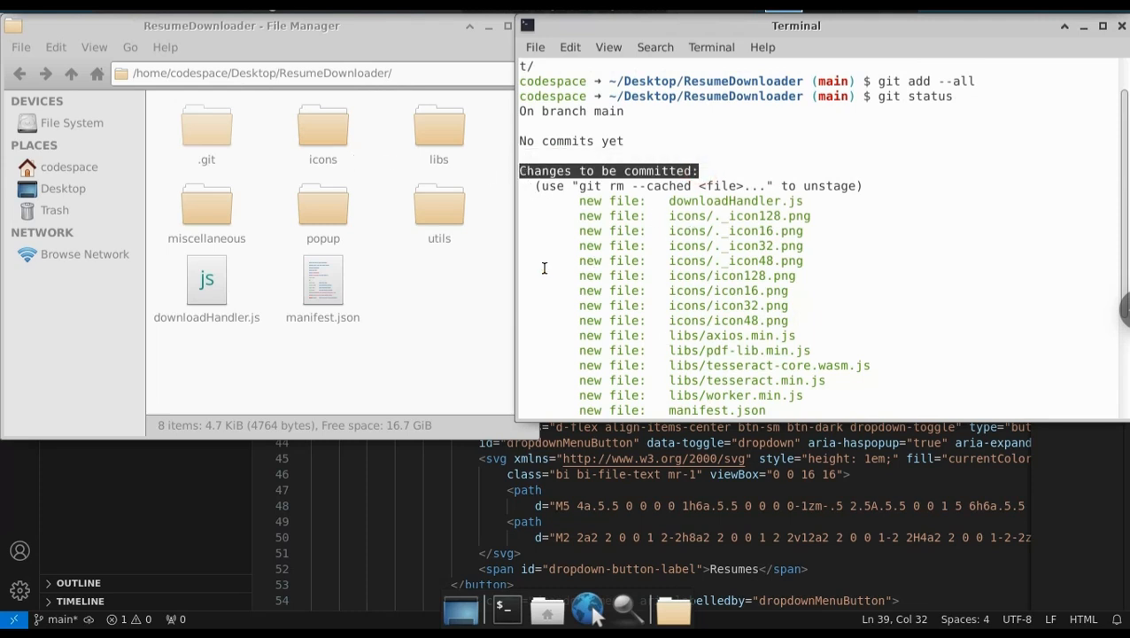
pyautogui.scroll(-3)
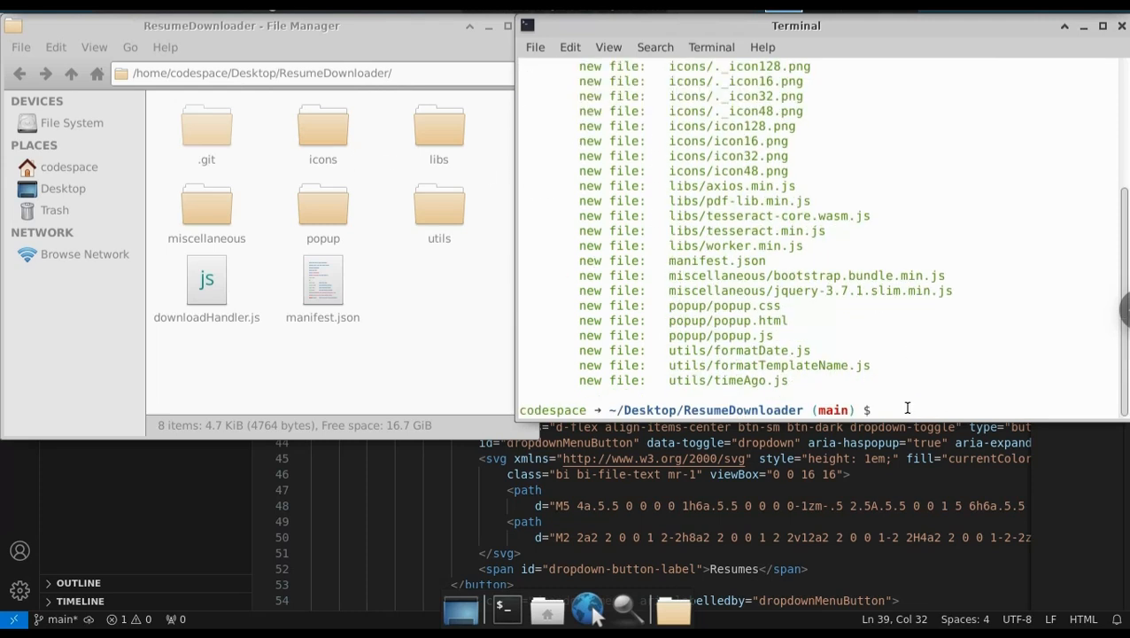
# - Commit the staged project files with git commit -m and a message
pyautogui.write('git')
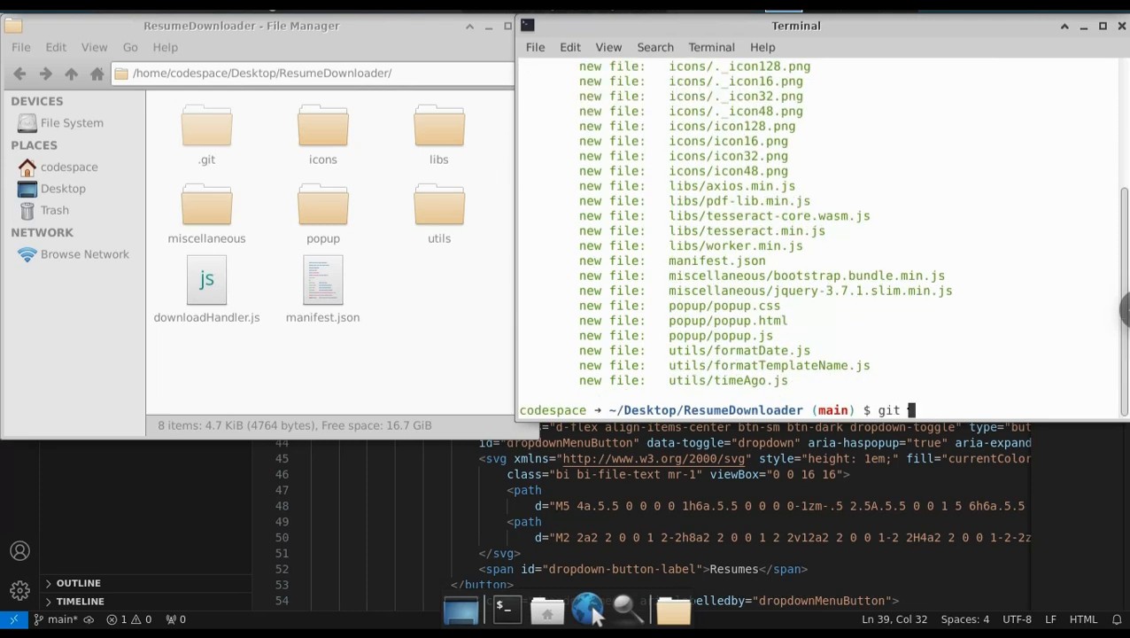
pyautogui.write("commit -m 'updat")
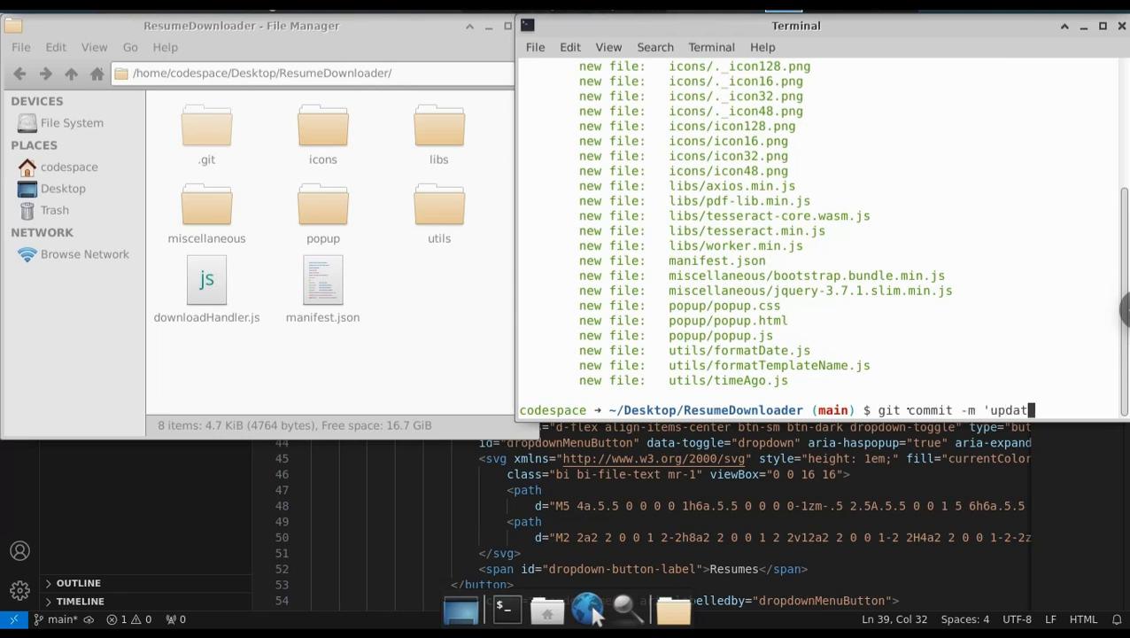
pyautogui.press('Return')
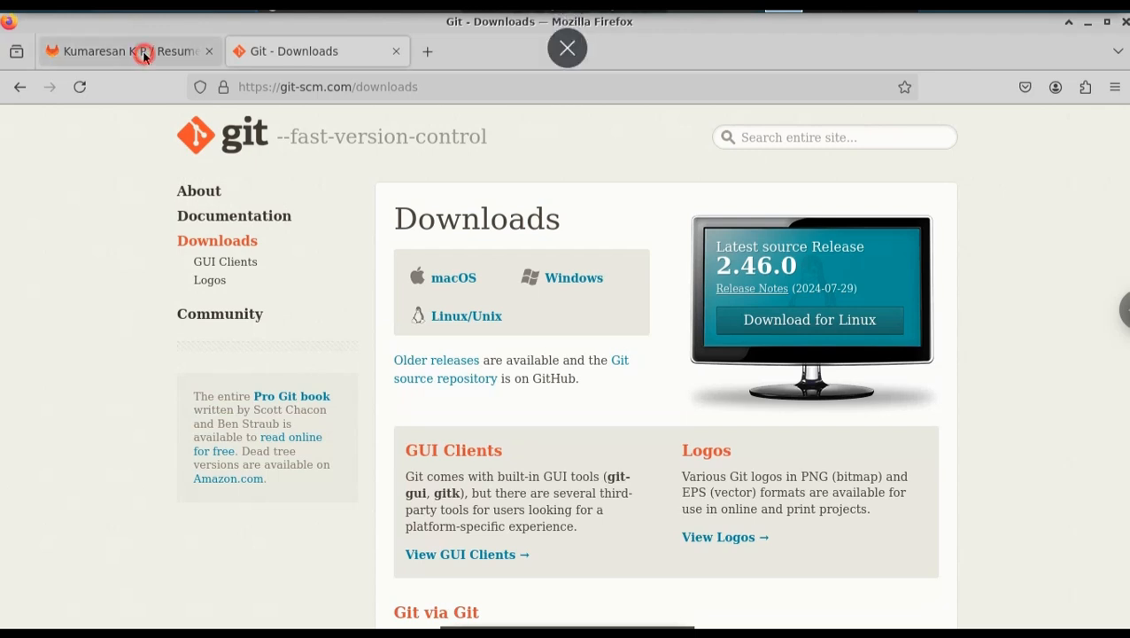
pyautogui.click(127, 49)
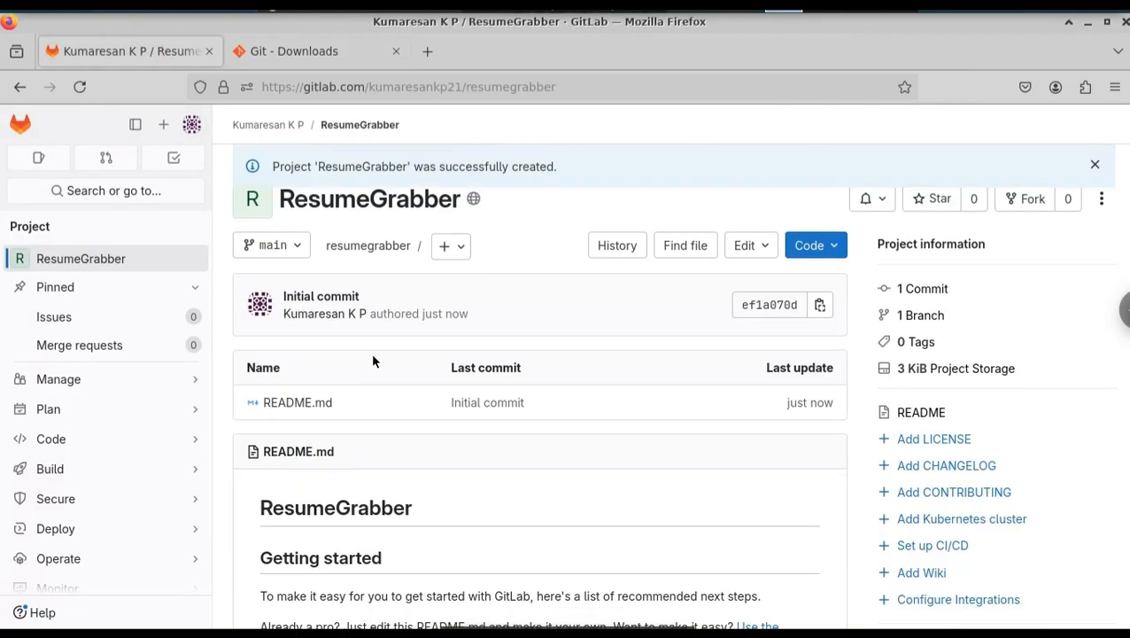
pyautogui.scroll(-3)
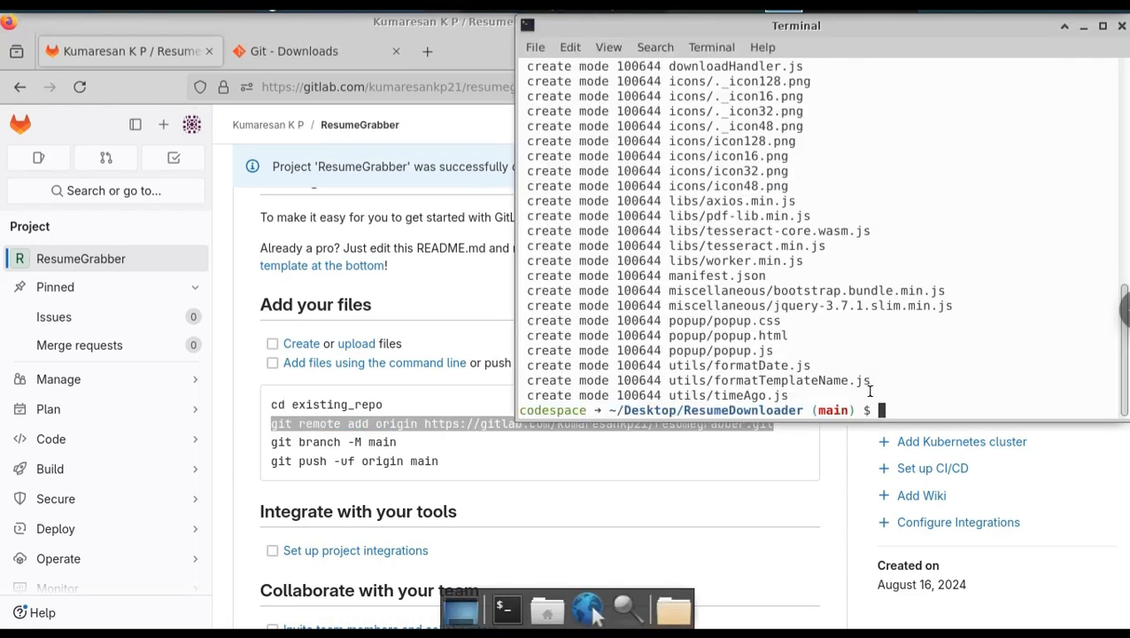
pyautogui.write('git remote add origin https://gitlab.com/kumaresankp21/resumegrabber.git')
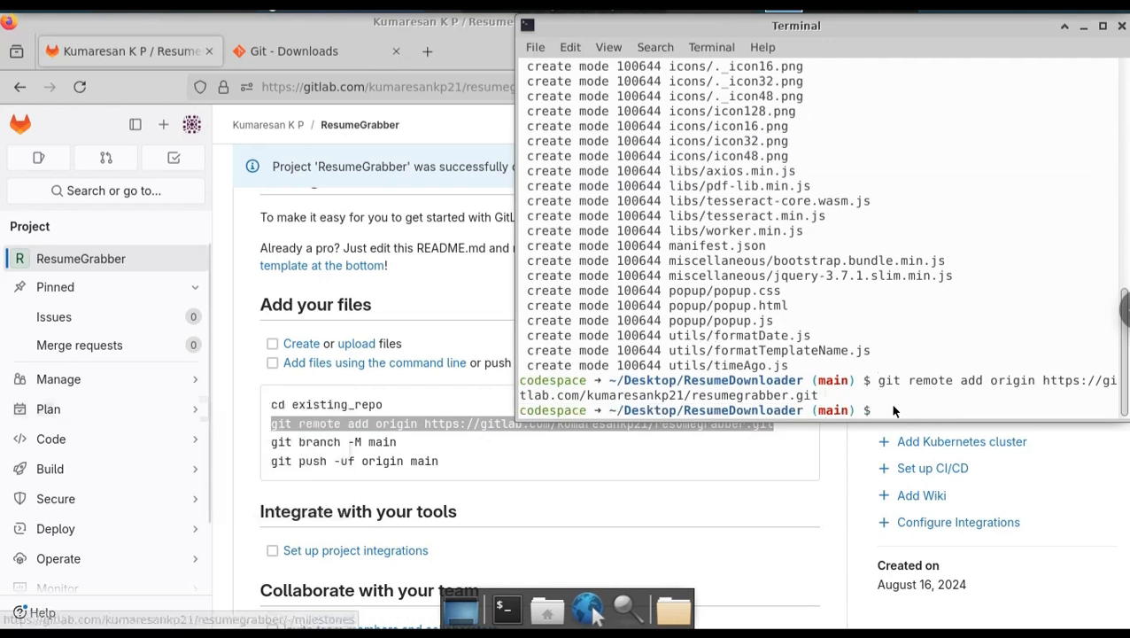
# - Attempt git push -uf origin main to GitLab
pyautogui.write('git push -uf')
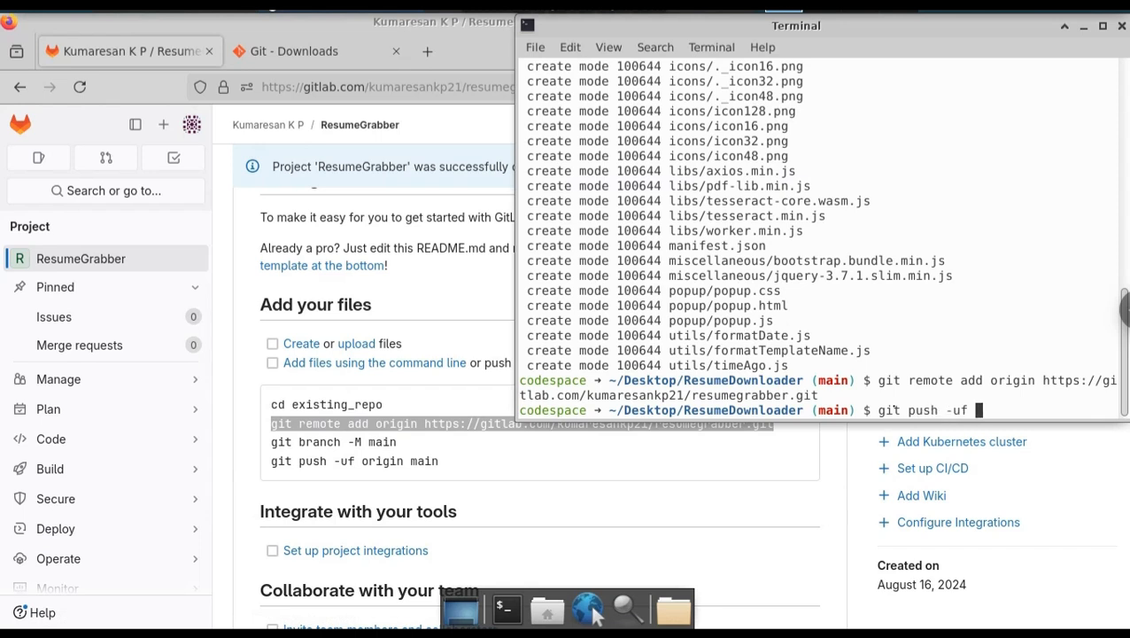
pyautogui.write('origin m')
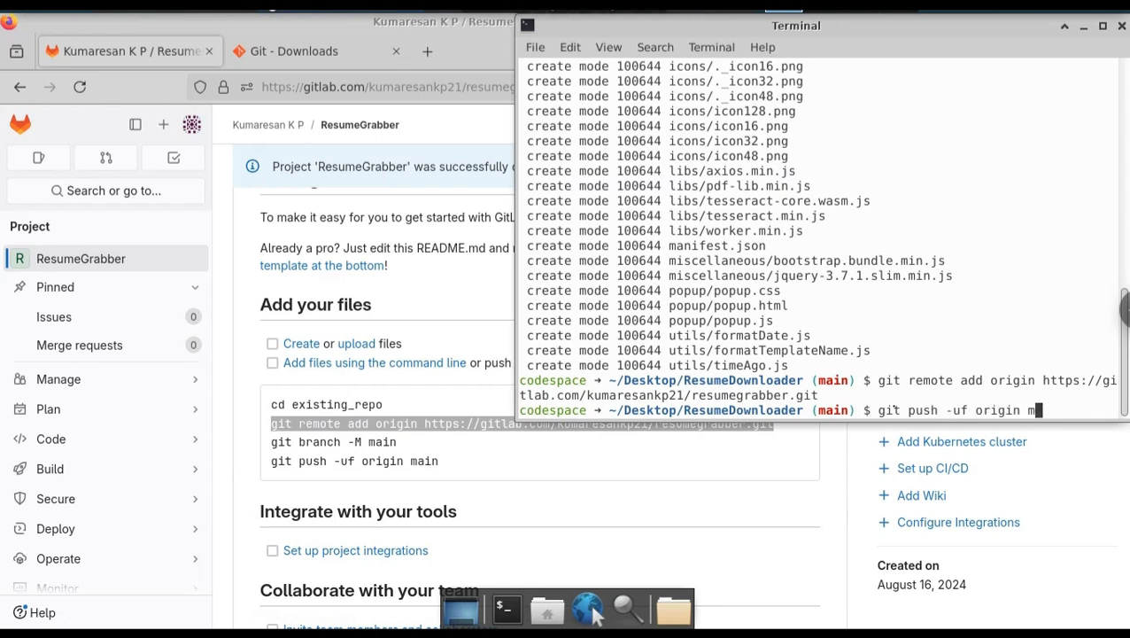
pyautogui.press('Return')
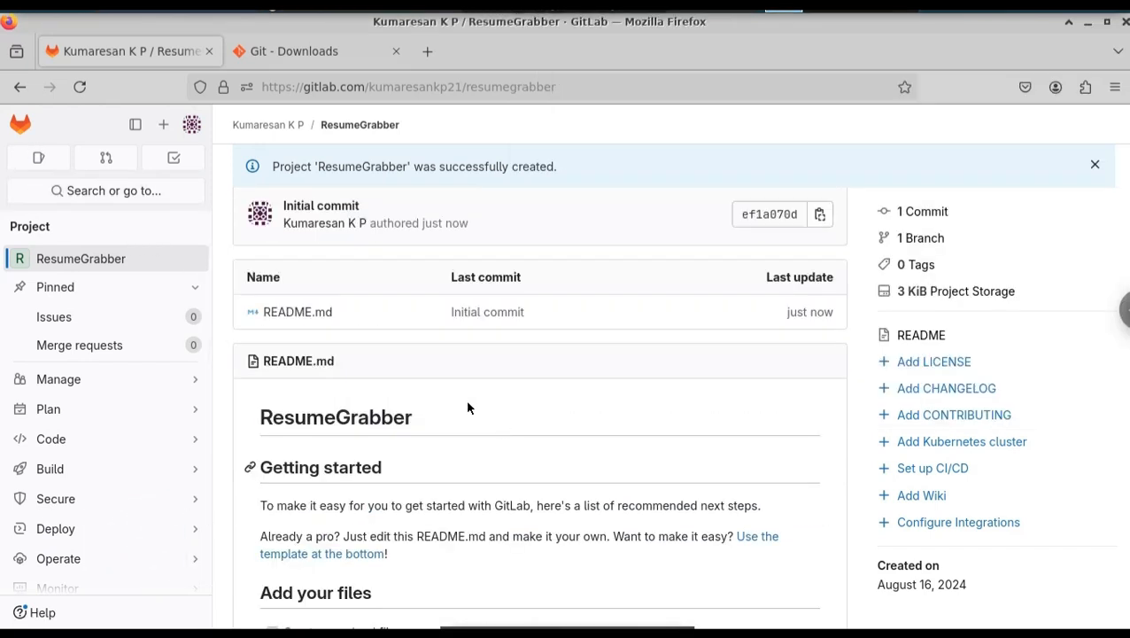
# - Go to the GitLab Edit Profile settings from the account menu
pyautogui.click(191, 124)
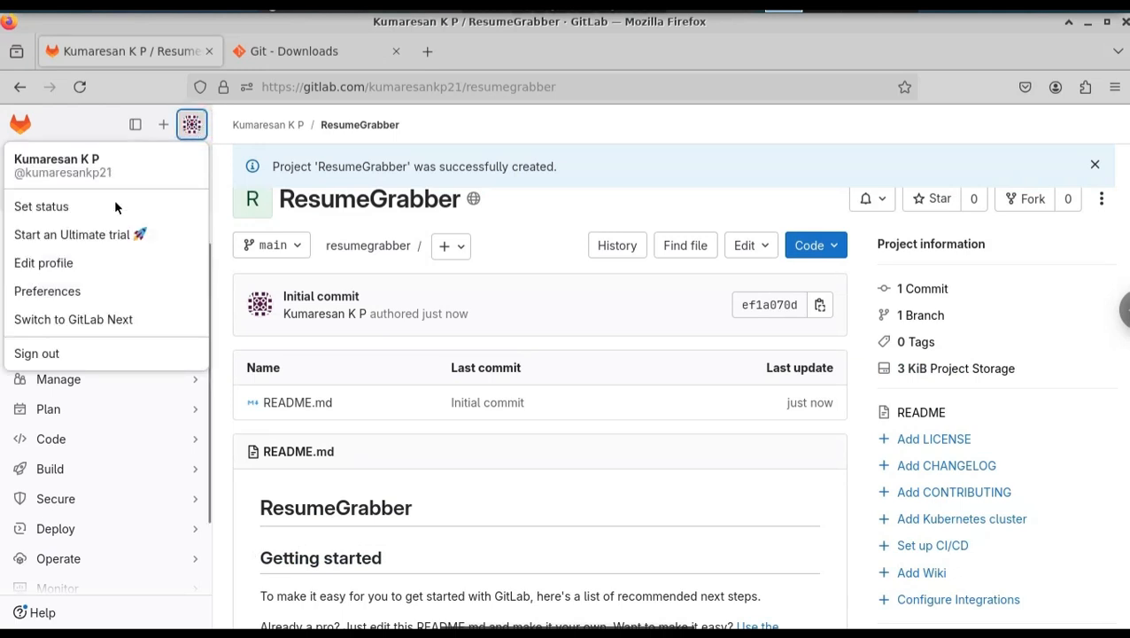
pyautogui.click(42, 262)
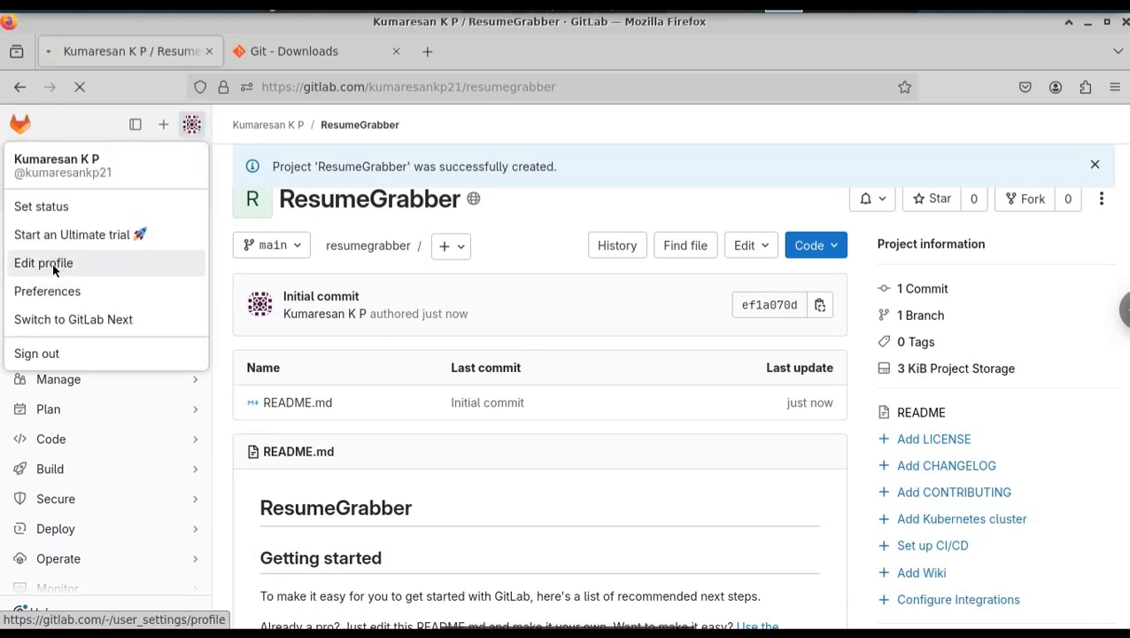
pyautogui.click(42, 263)
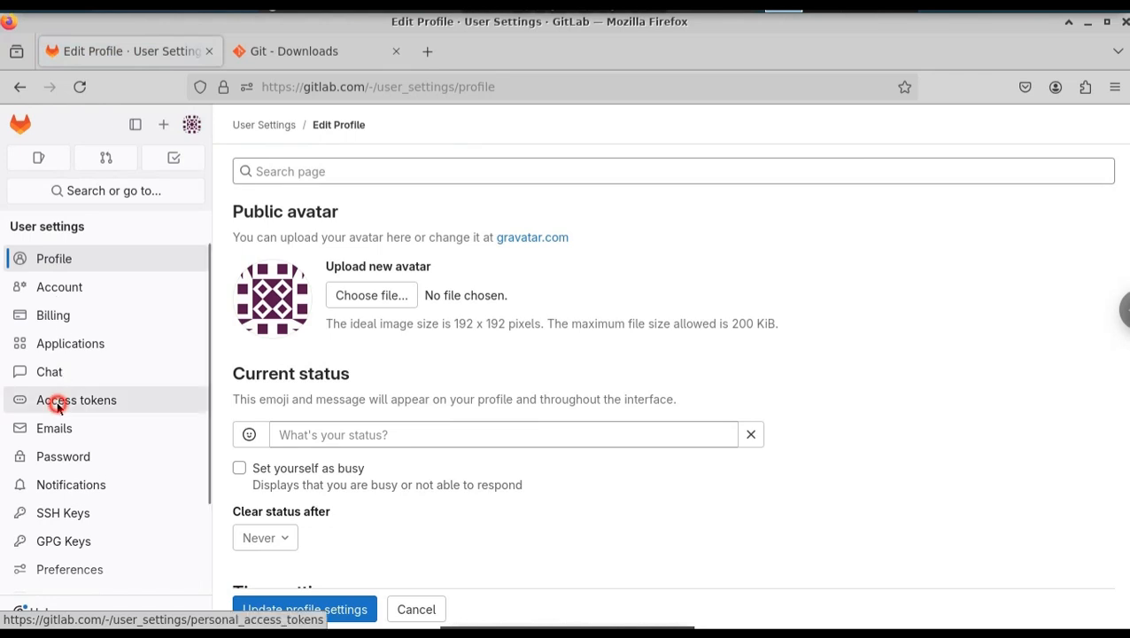
# - Revoke the existing personal access token named testing under Access tokens
pyautogui.click(76, 400)
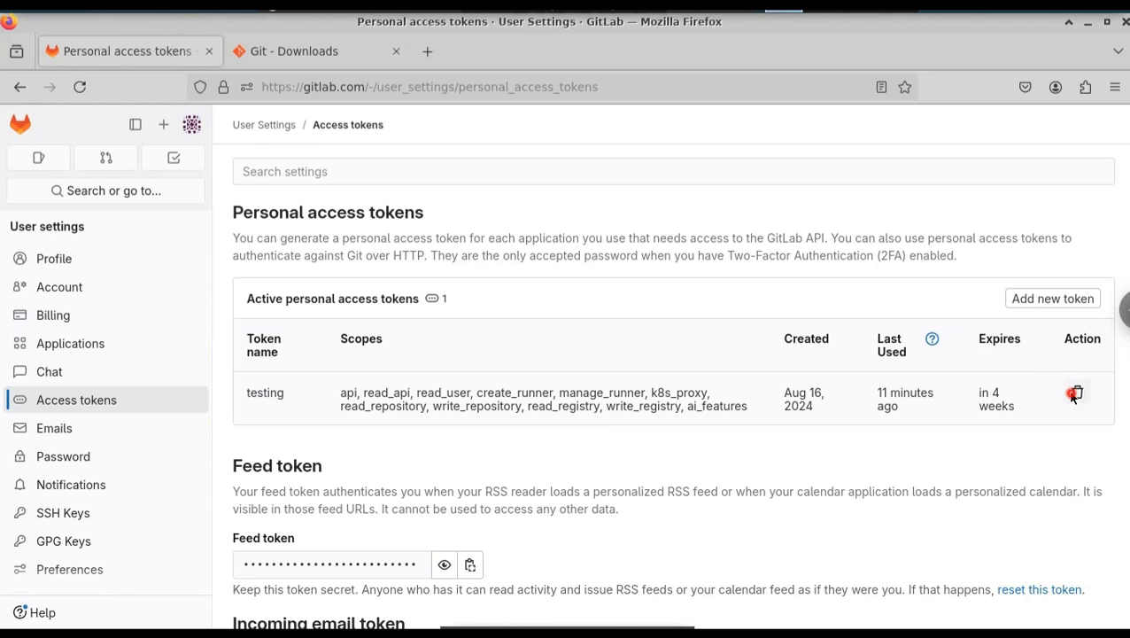
pyautogui.click(1077, 394)
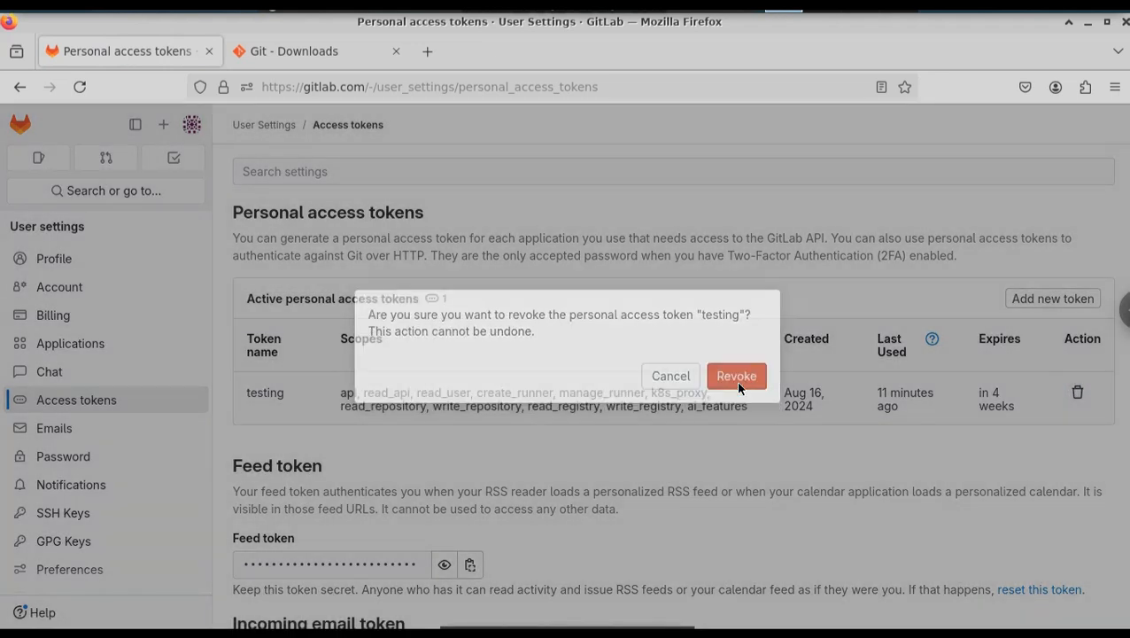
pyautogui.click(737, 375)
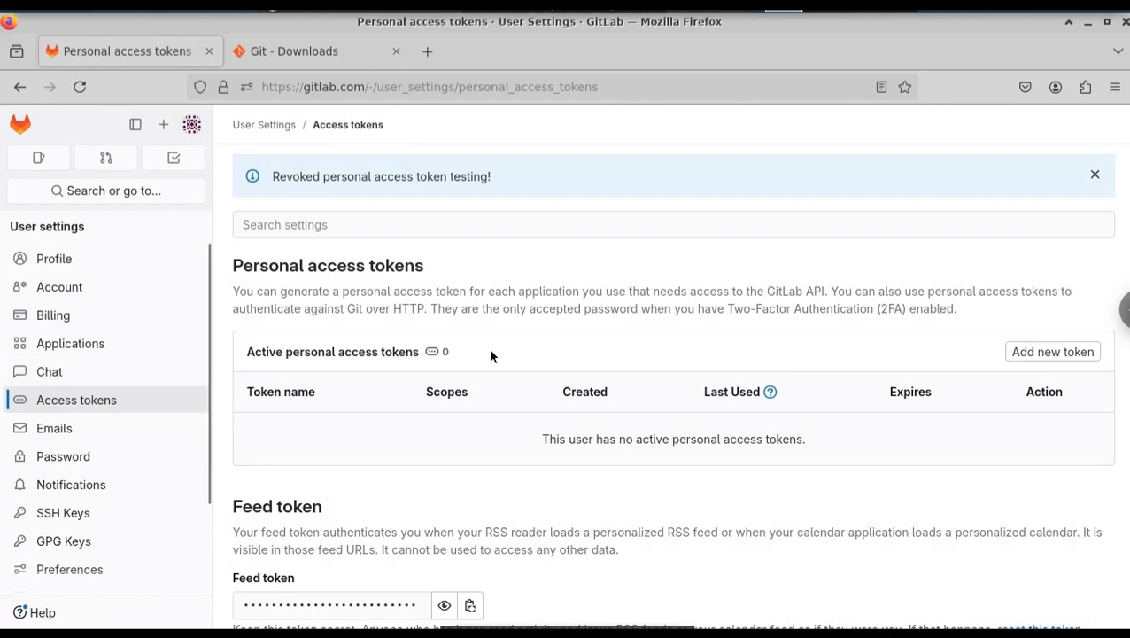
# - Create a personal access token named testing with all scopes ticked
pyautogui.click(1052, 351)
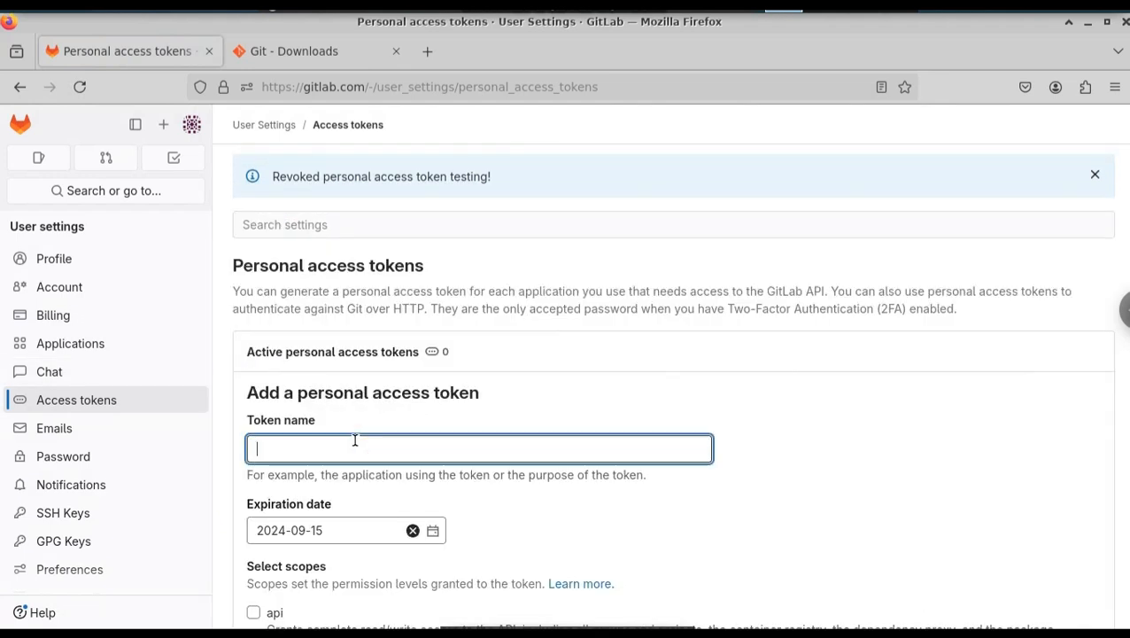
pyautogui.write('testing')
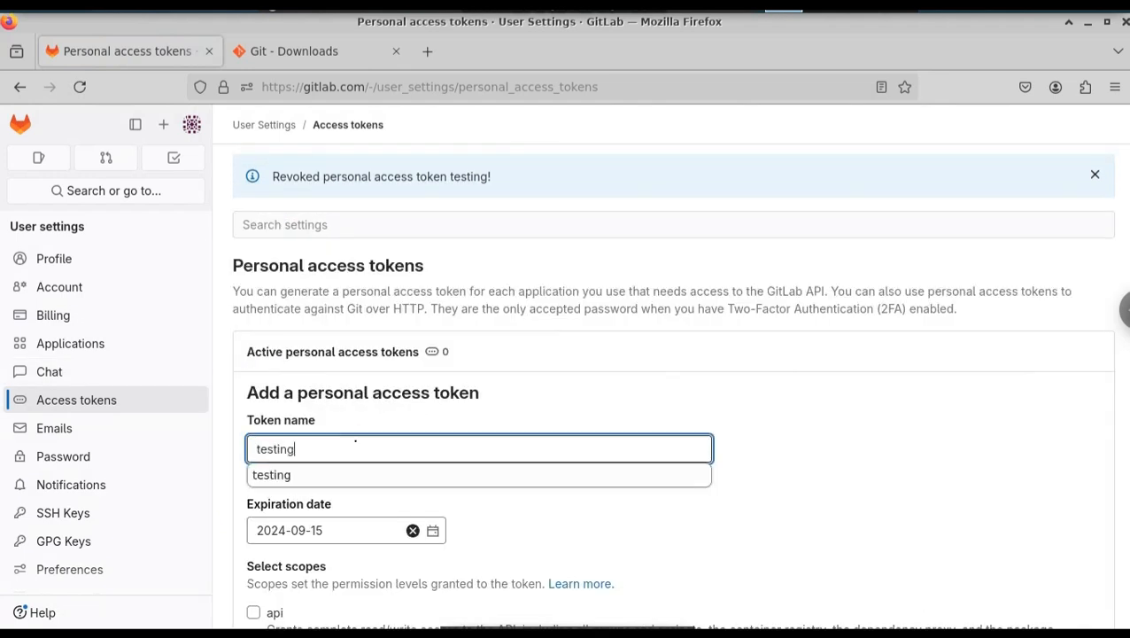
pyautogui.scroll(-3)
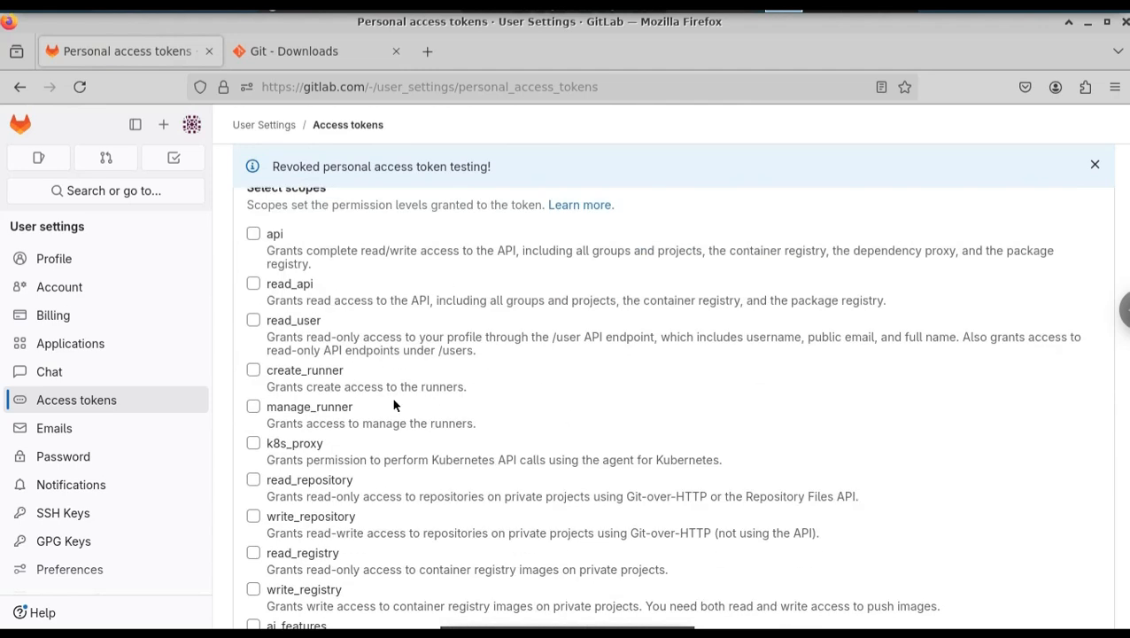
pyautogui.click(253, 234)
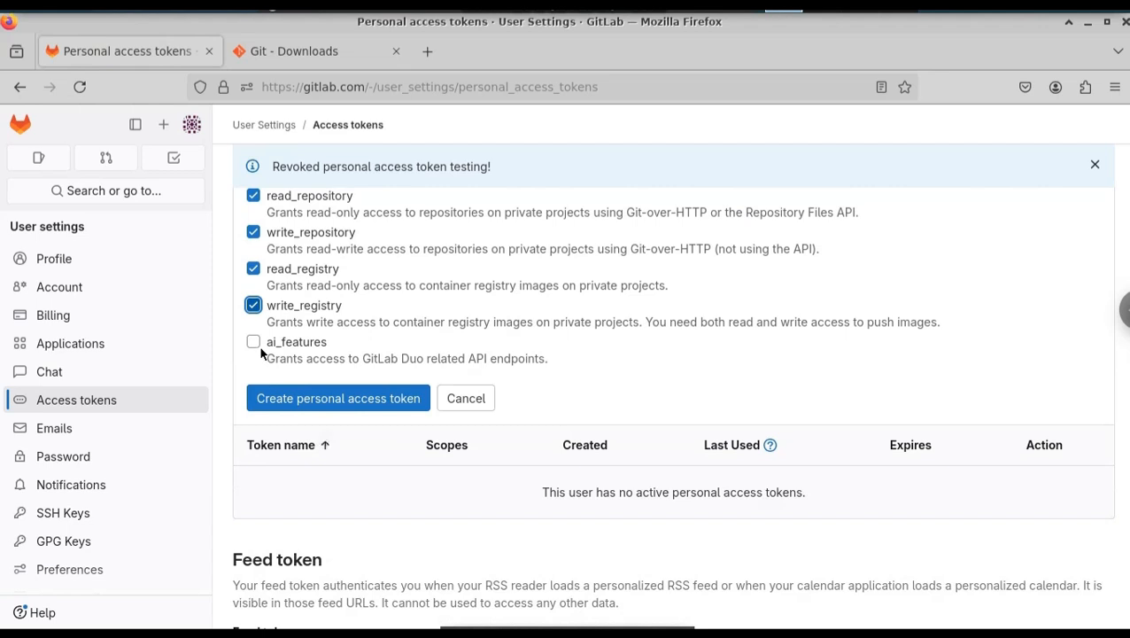
pyautogui.click(338, 396)
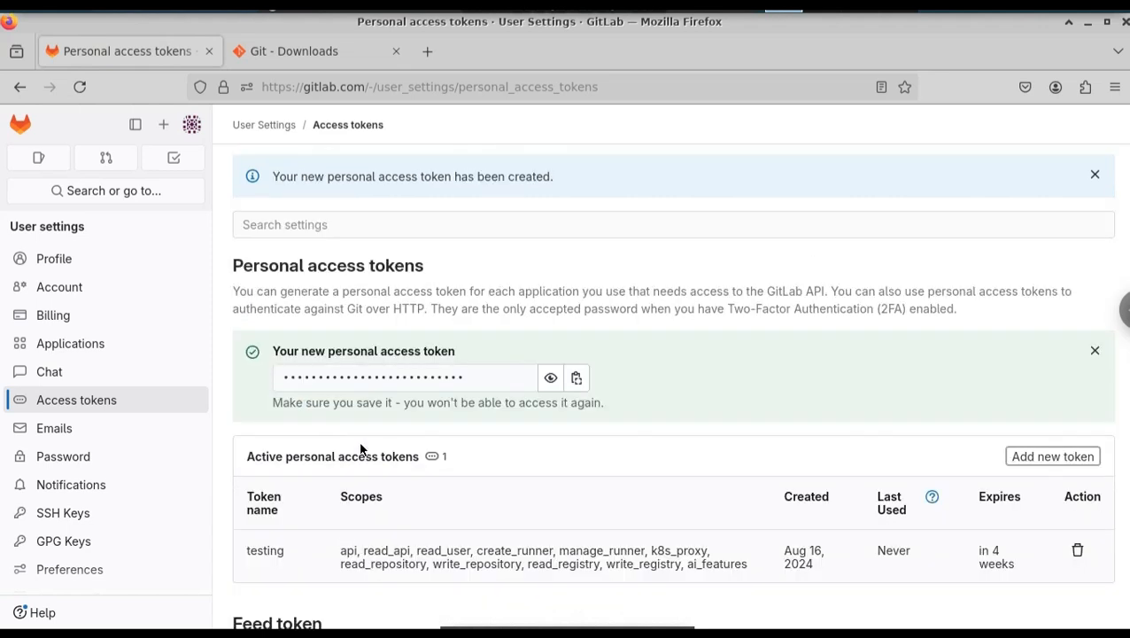
pyautogui.moveTo(418, 331)
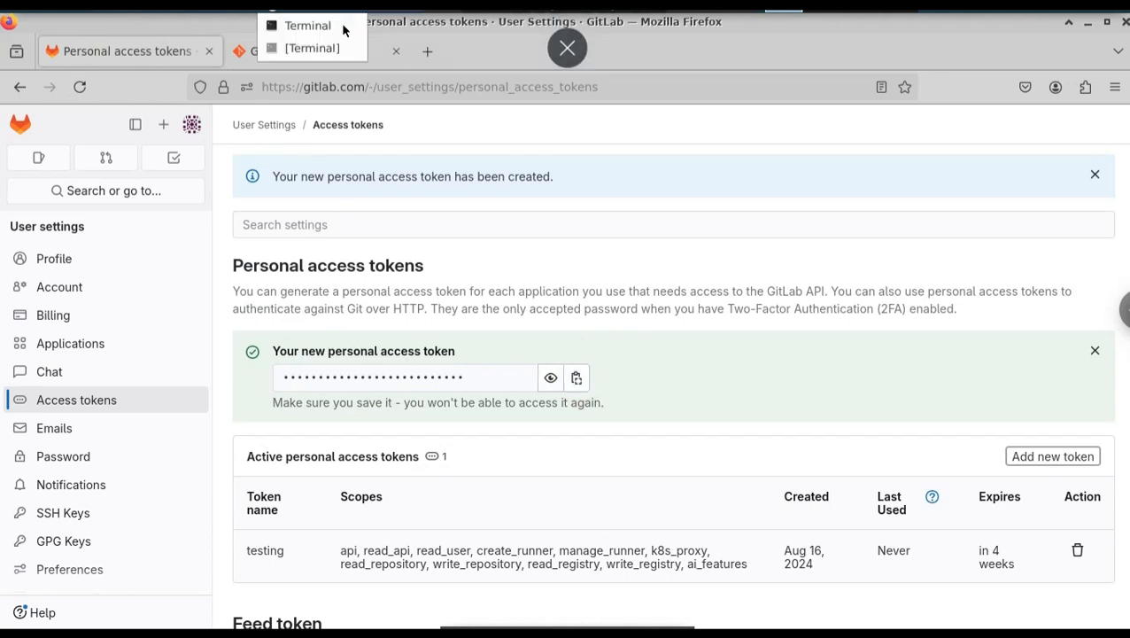
pyautogui.click(308, 25)
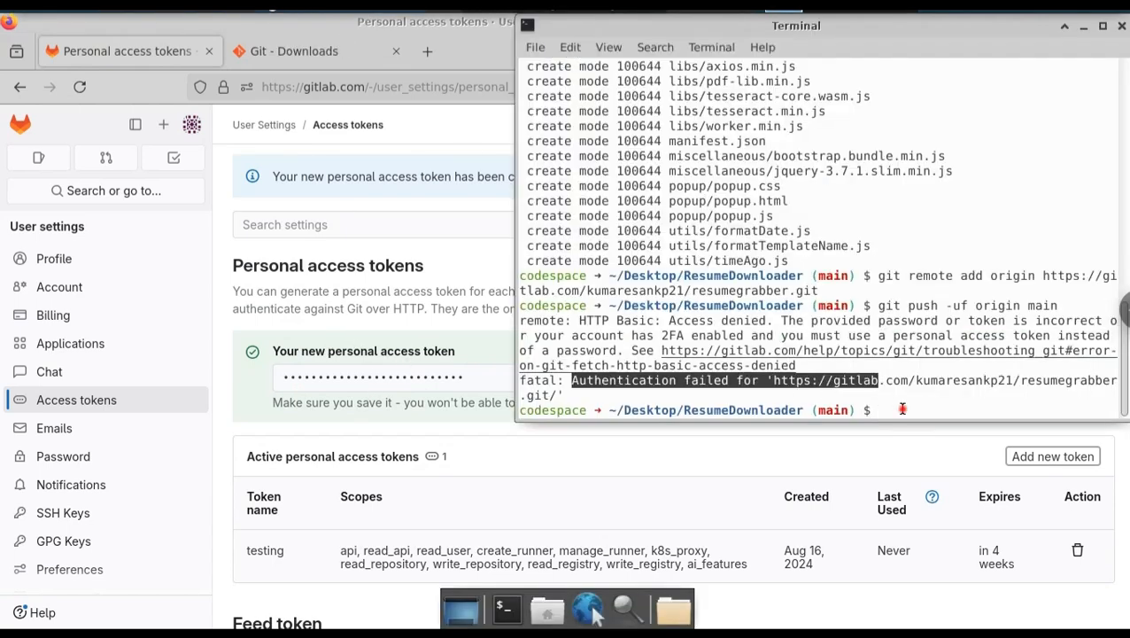
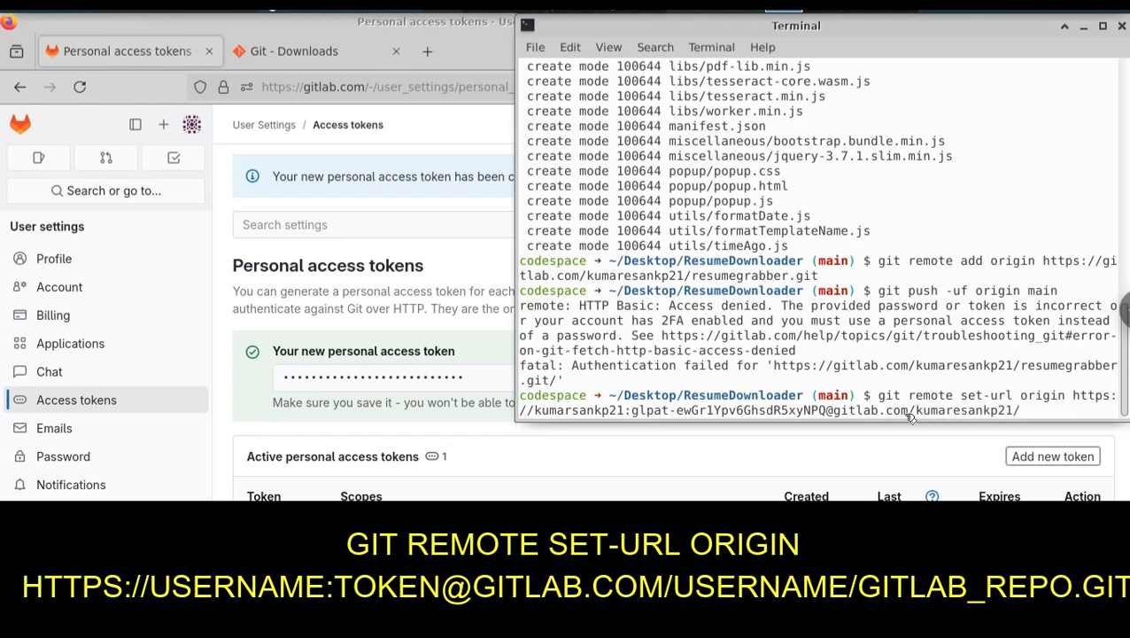
pyautogui.moveTo(393, 319)
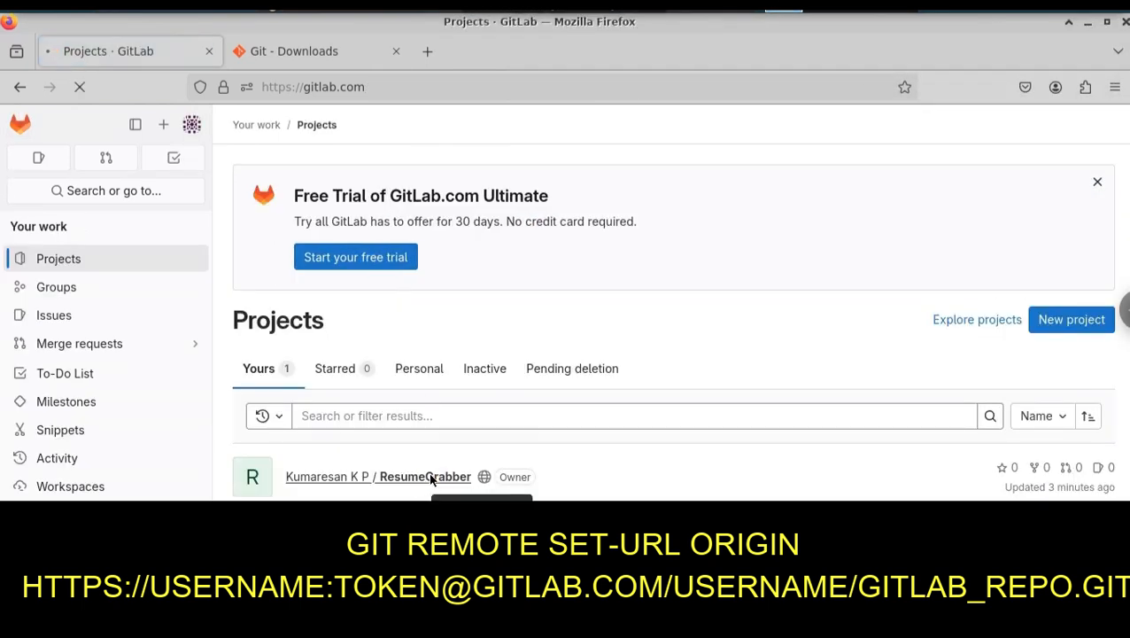
# - View the ResumeGrabber project's Clone with HTTPS address from the Code dropdown
pyautogui.click(423, 477)
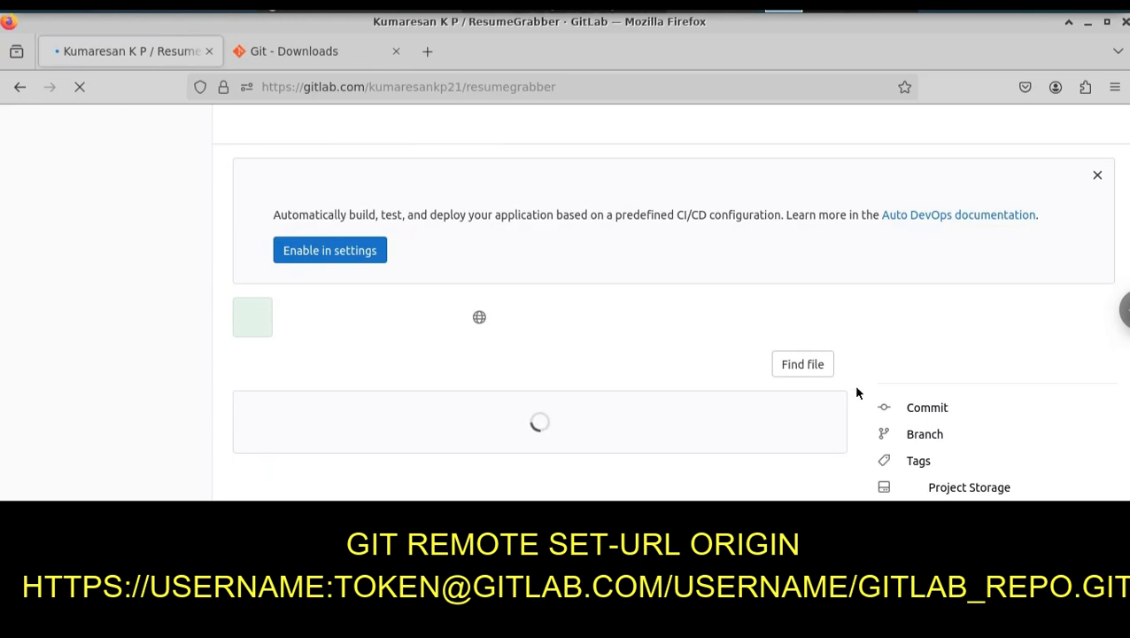
pyautogui.click(808, 381)
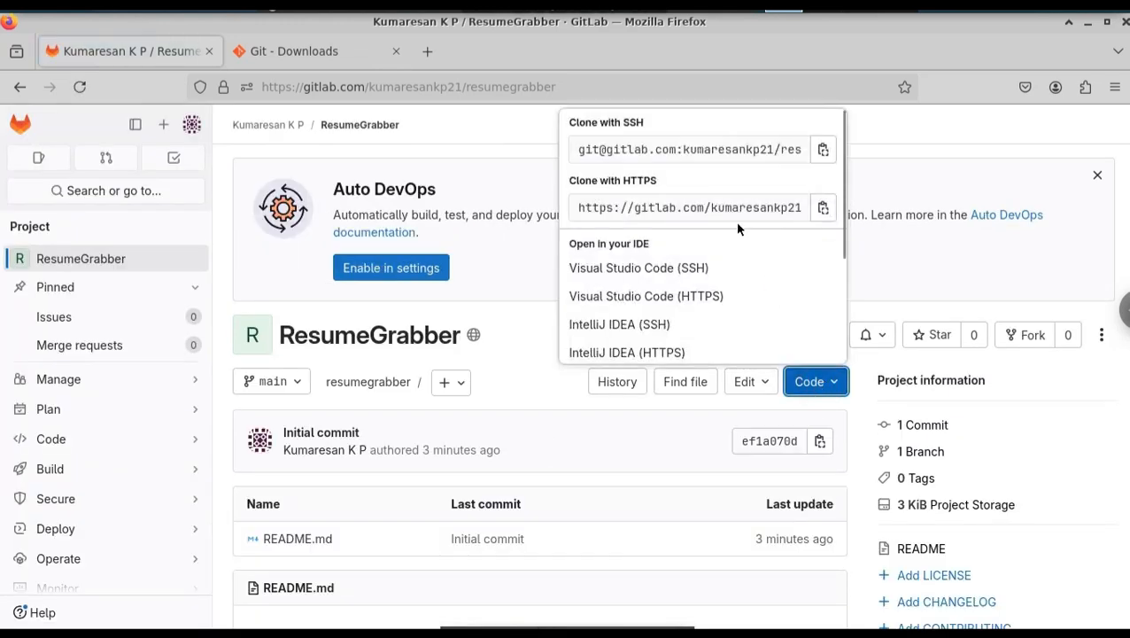
pyautogui.moveTo(411, 377)
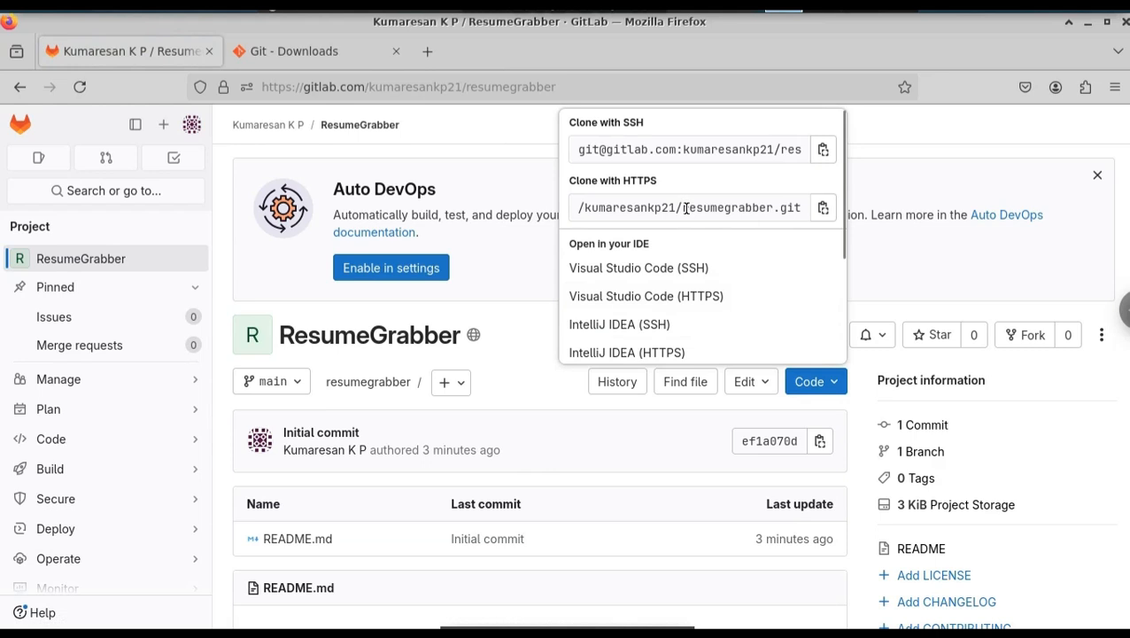
pyautogui.click(505, 610)
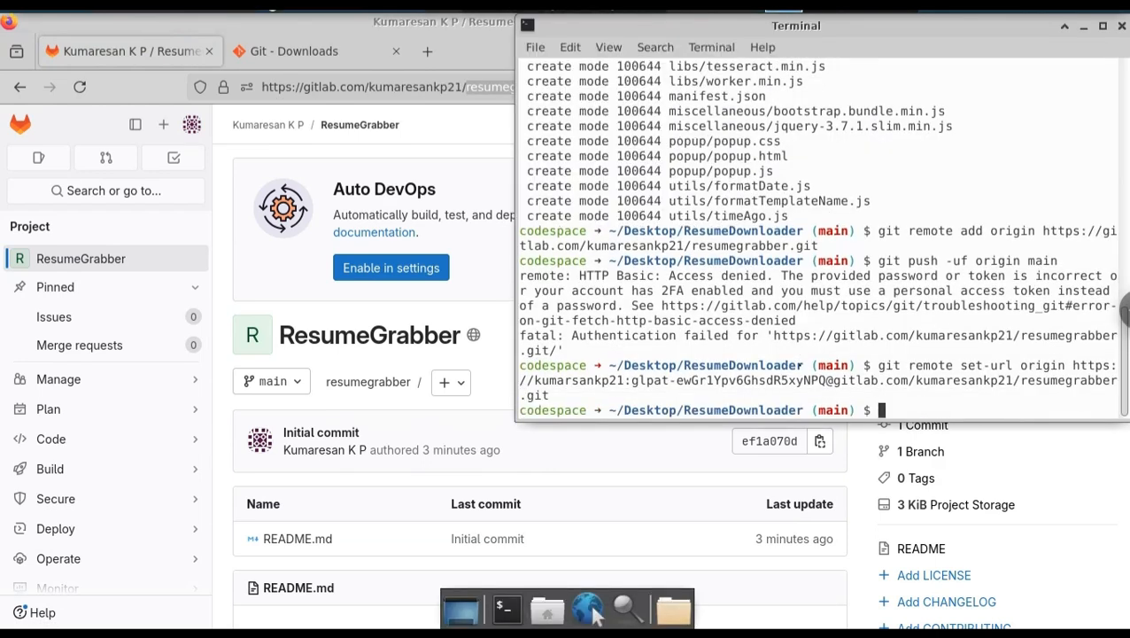
# - Run git push origin -u main (refused), then set git user.name to 'kumaresankp'
pyautogui.write('git push origin -u main')
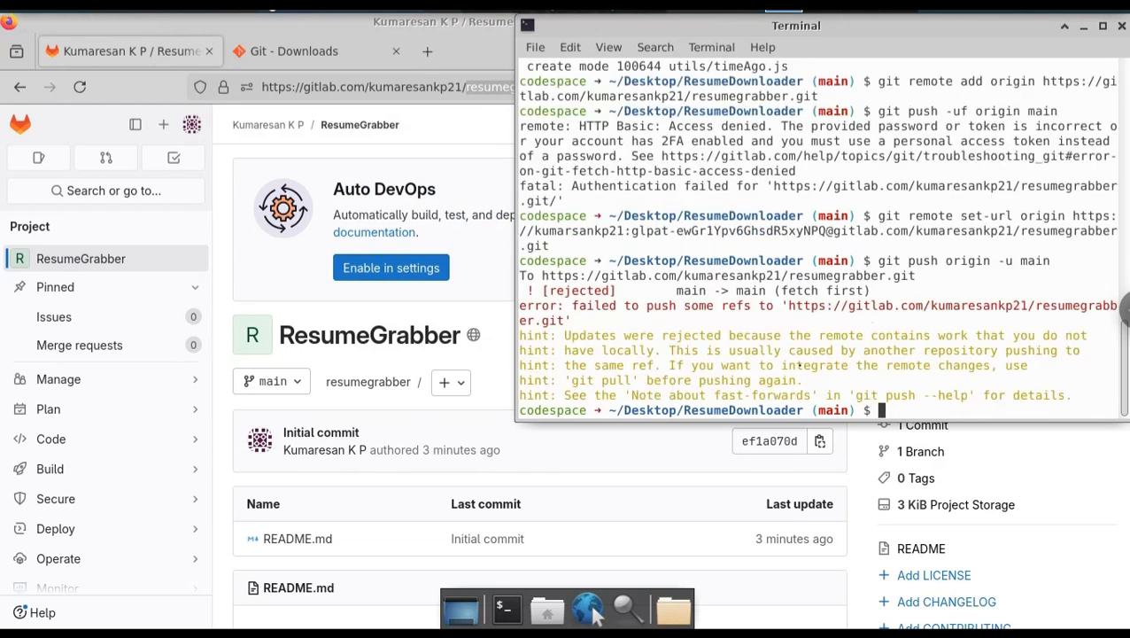
pyautogui.write('git push origin -u main')
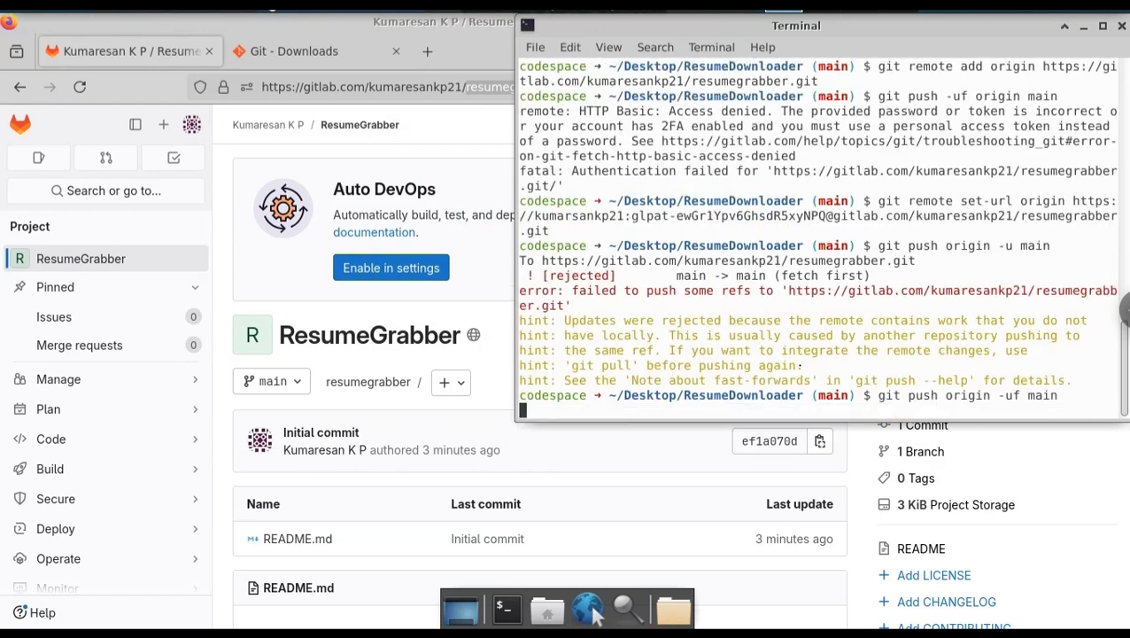
pyautogui.press('Return')
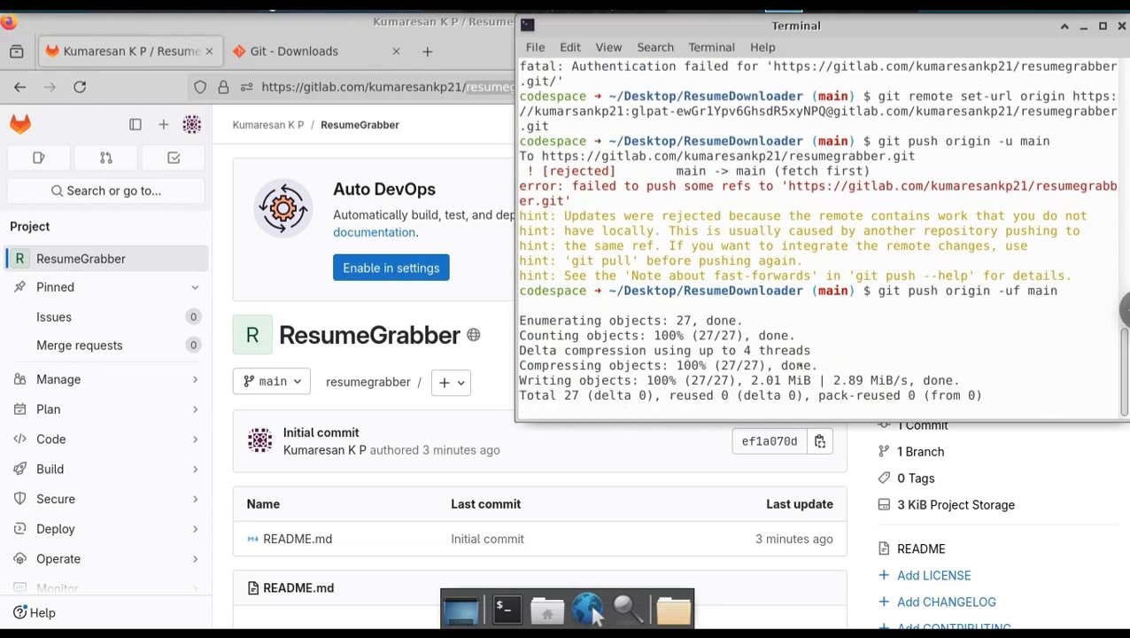
pyautogui.moveTo(542, 415)
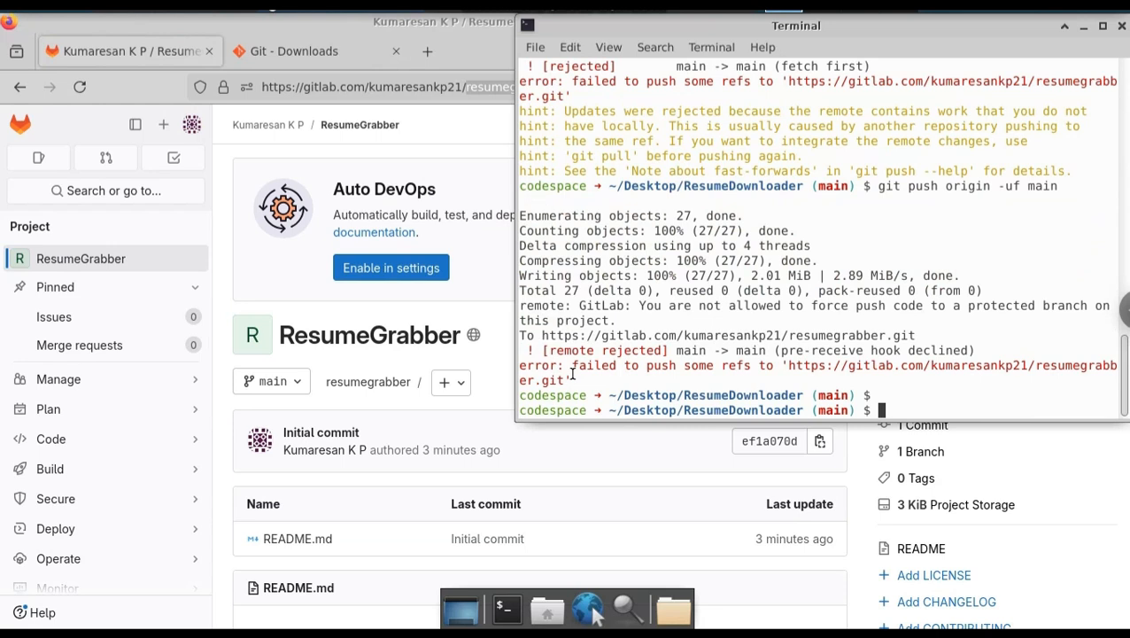
pyautogui.write("git config user.name 'kumaresankp'")
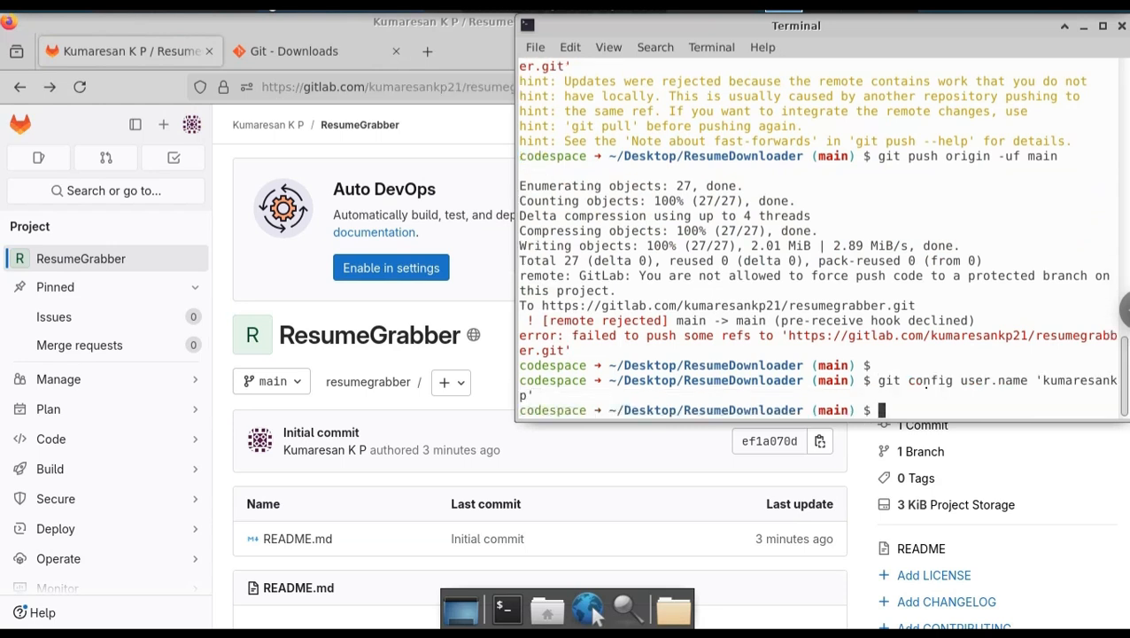
# - Reach the Protected branches section of the ResumeGrabber repository settings
pyautogui.click(49, 464)
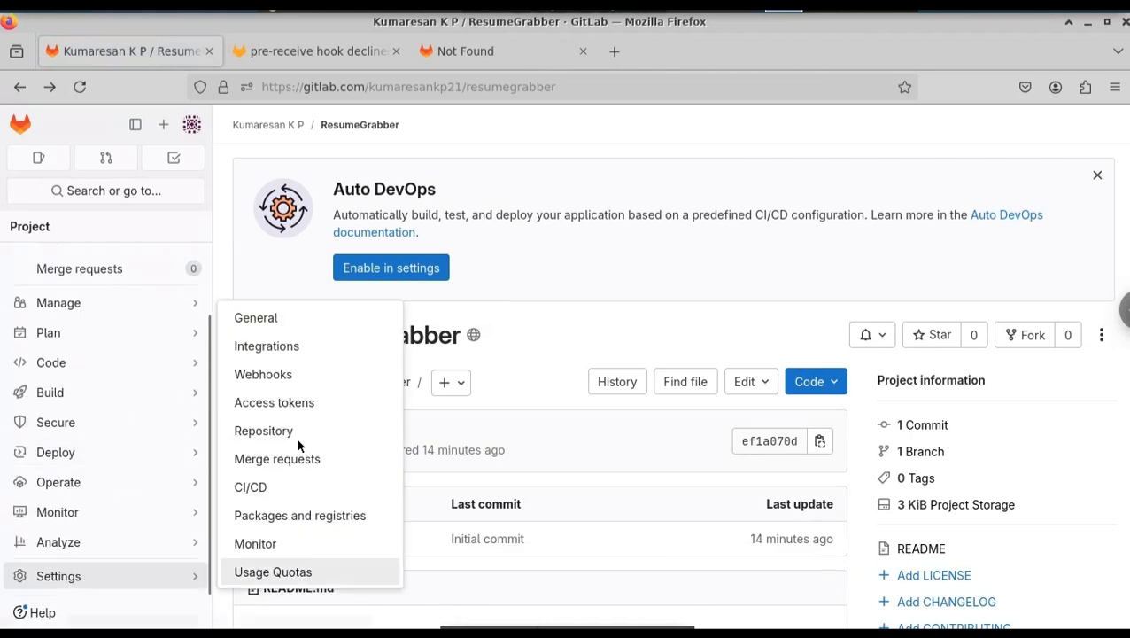
pyautogui.moveTo(273, 570)
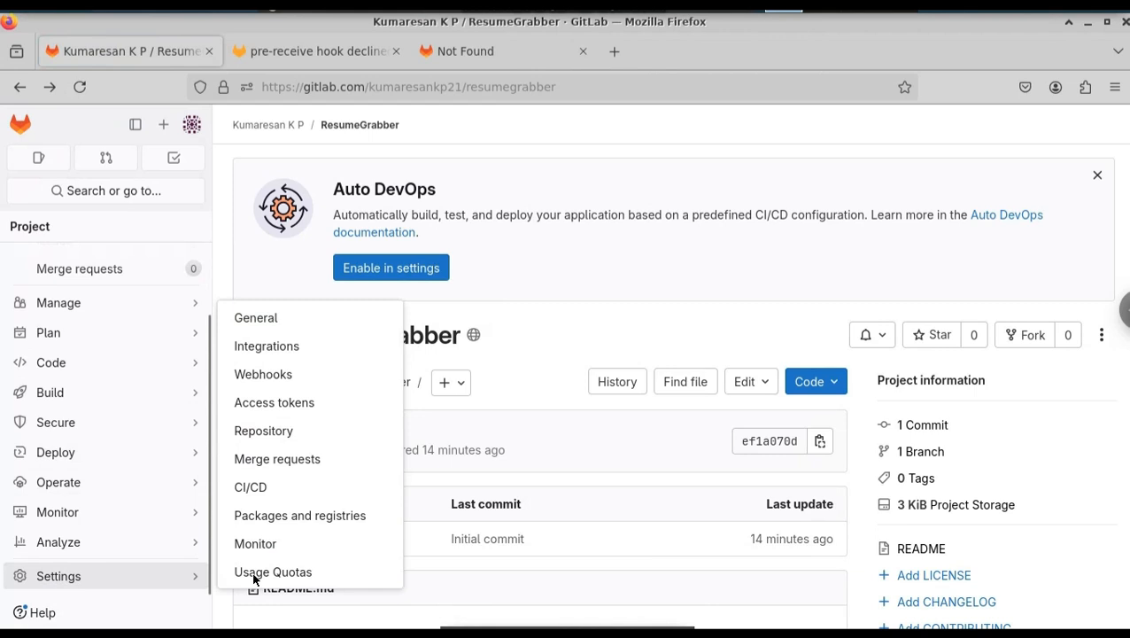
pyautogui.click(262, 430)
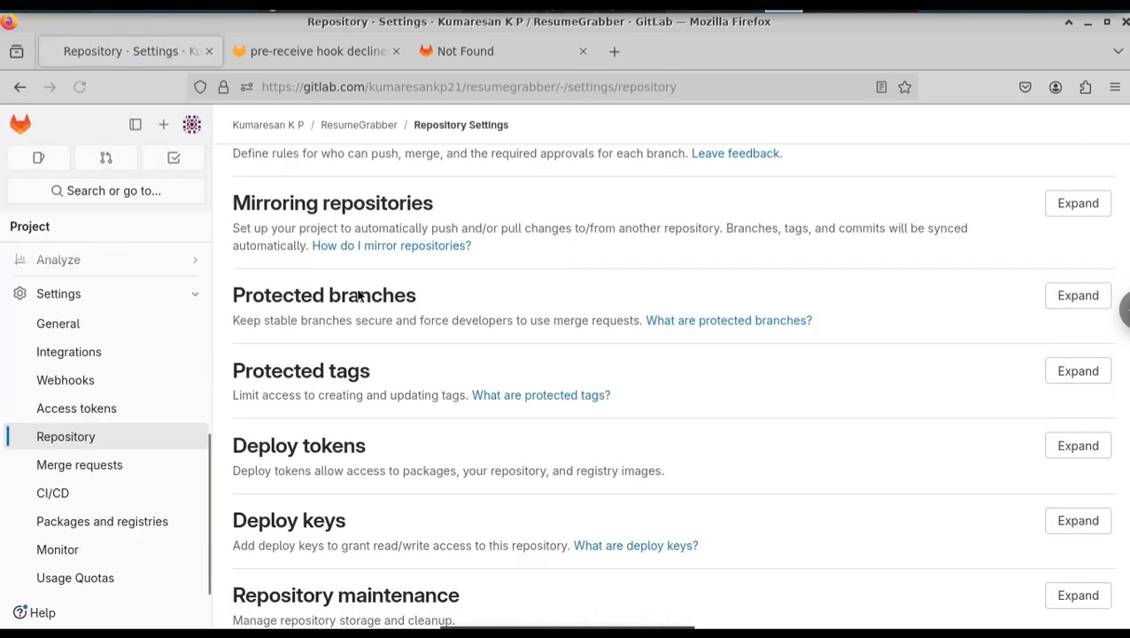
pyautogui.click(1077, 294)
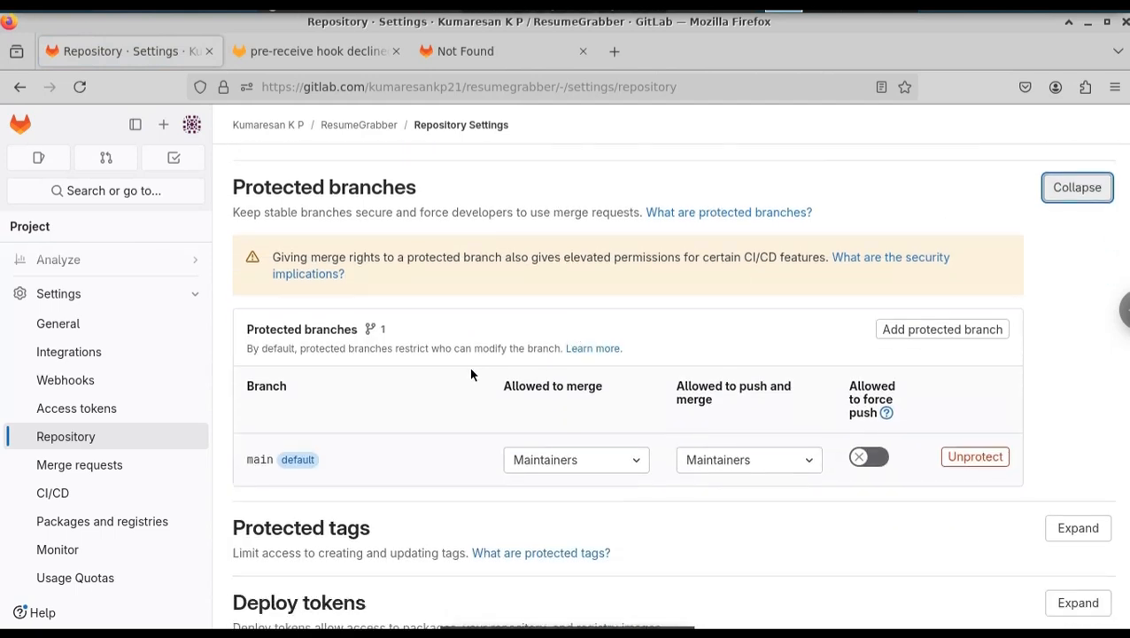
# - Allow Developers + Maintainers to merge and push, enable force push, then unprotect main
pyautogui.click(576, 459)
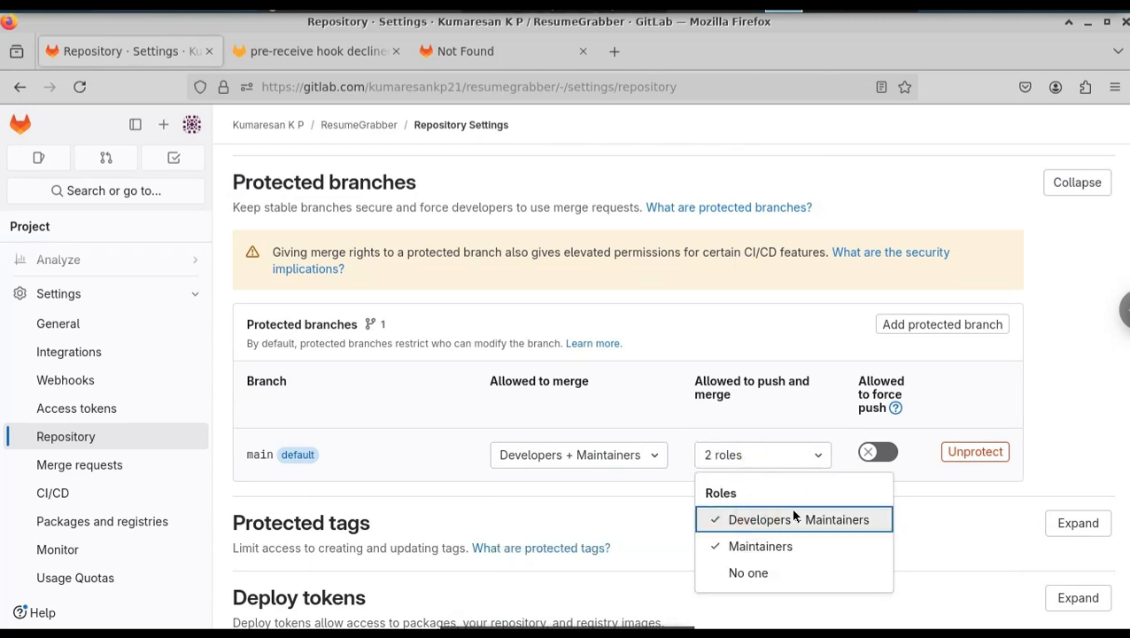
pyautogui.click(879, 452)
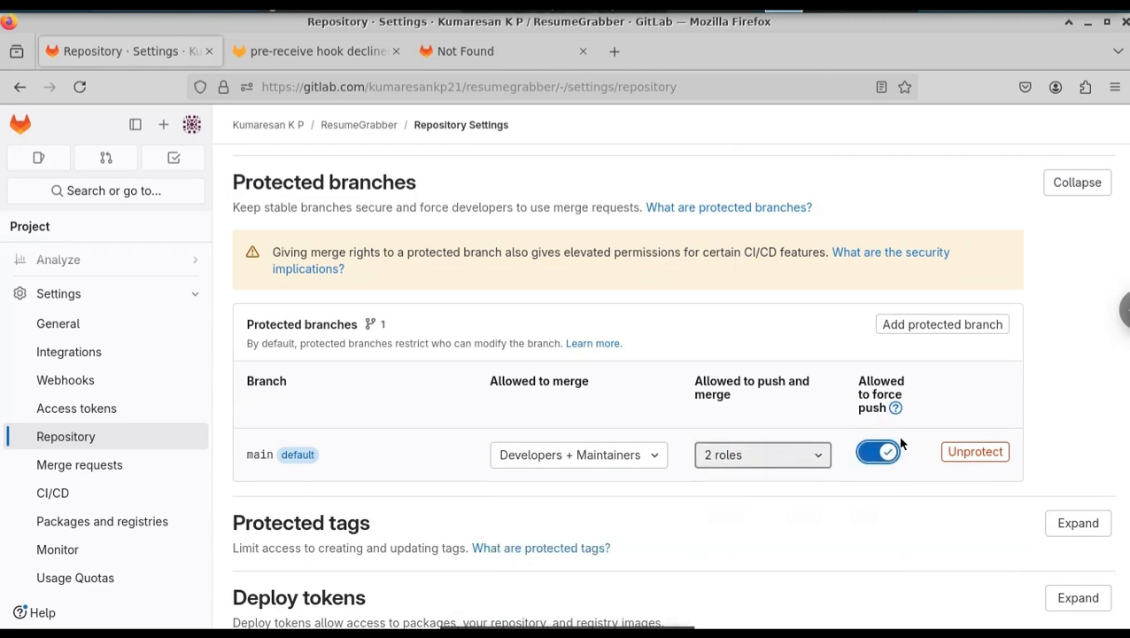
pyautogui.click(761, 453)
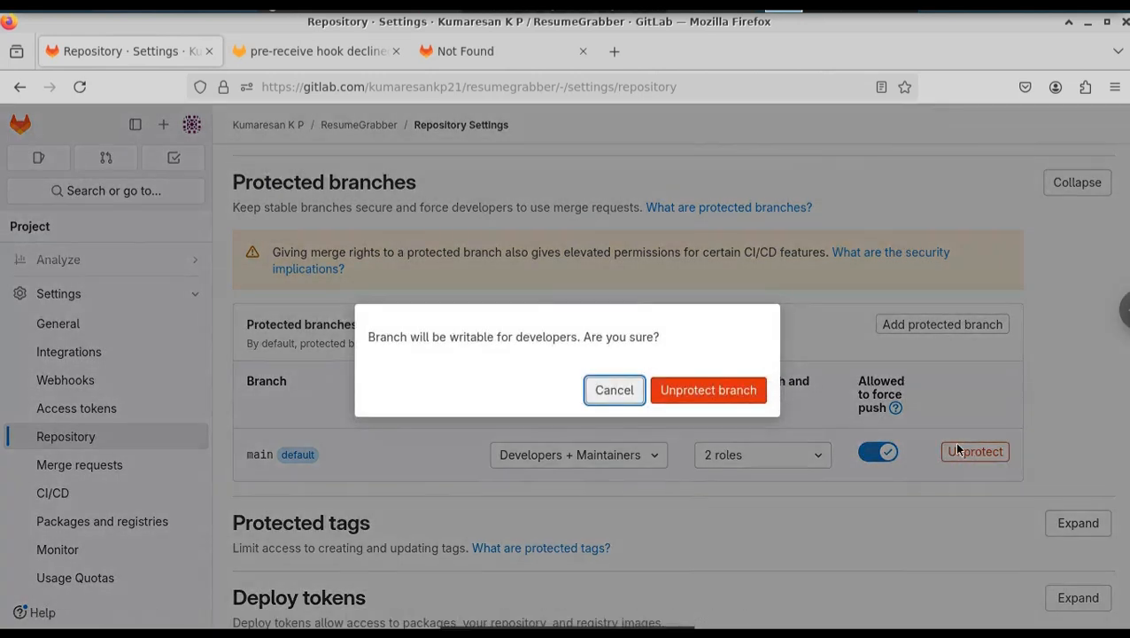
pyautogui.moveTo(659, 354)
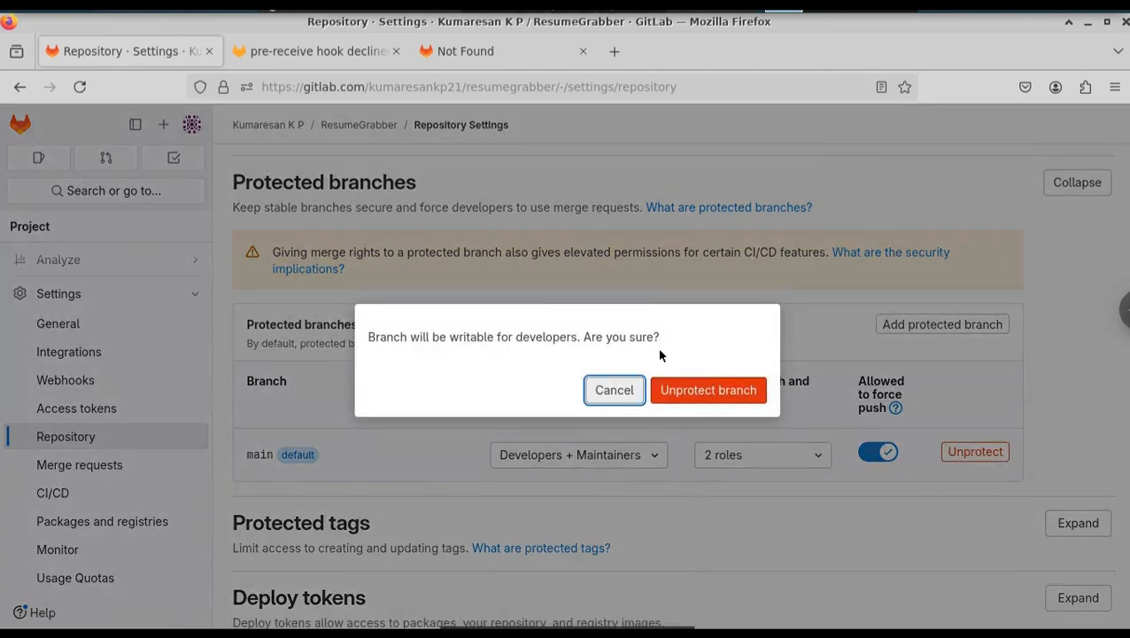
pyautogui.click(709, 390)
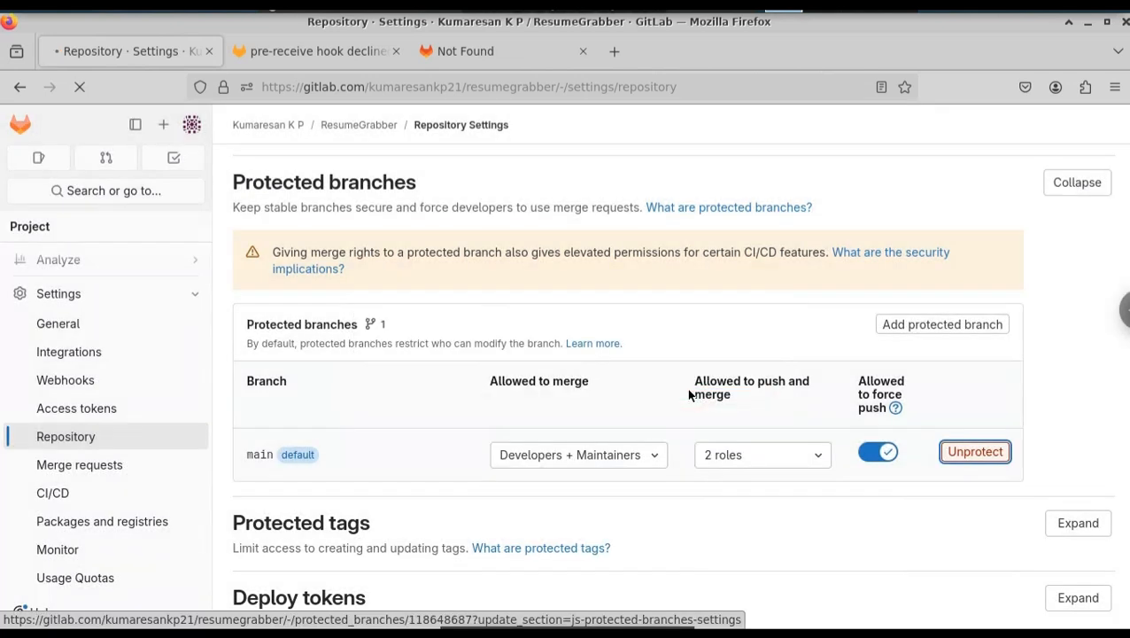
pyautogui.click(974, 451)
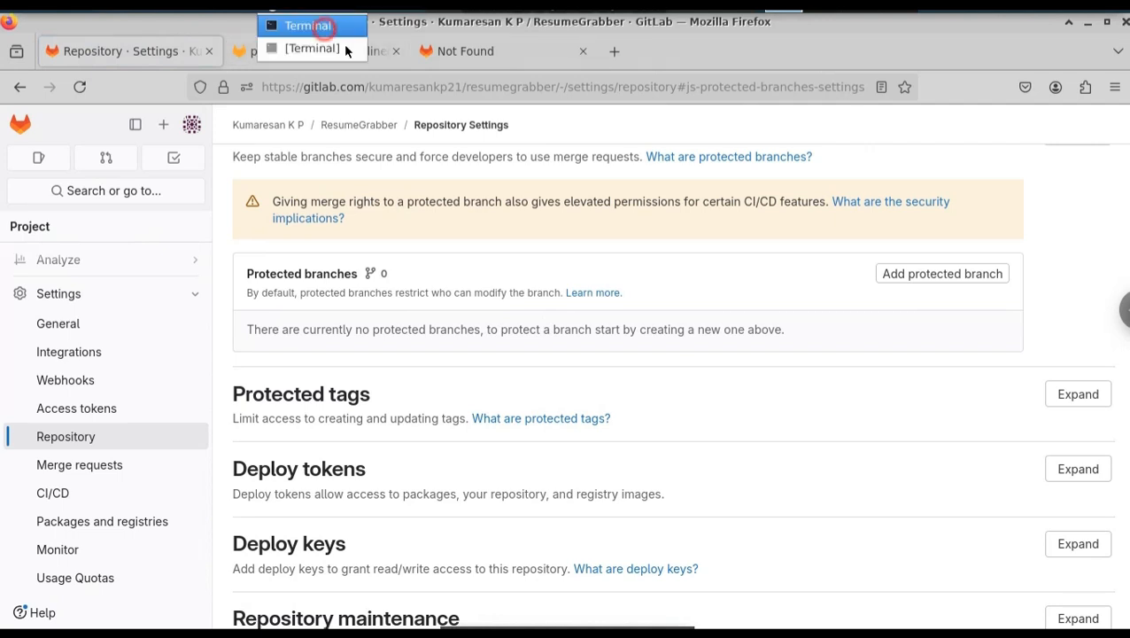
# - Switch to the Terminal window to rerun git push origin -uf main
pyautogui.click(304, 25)
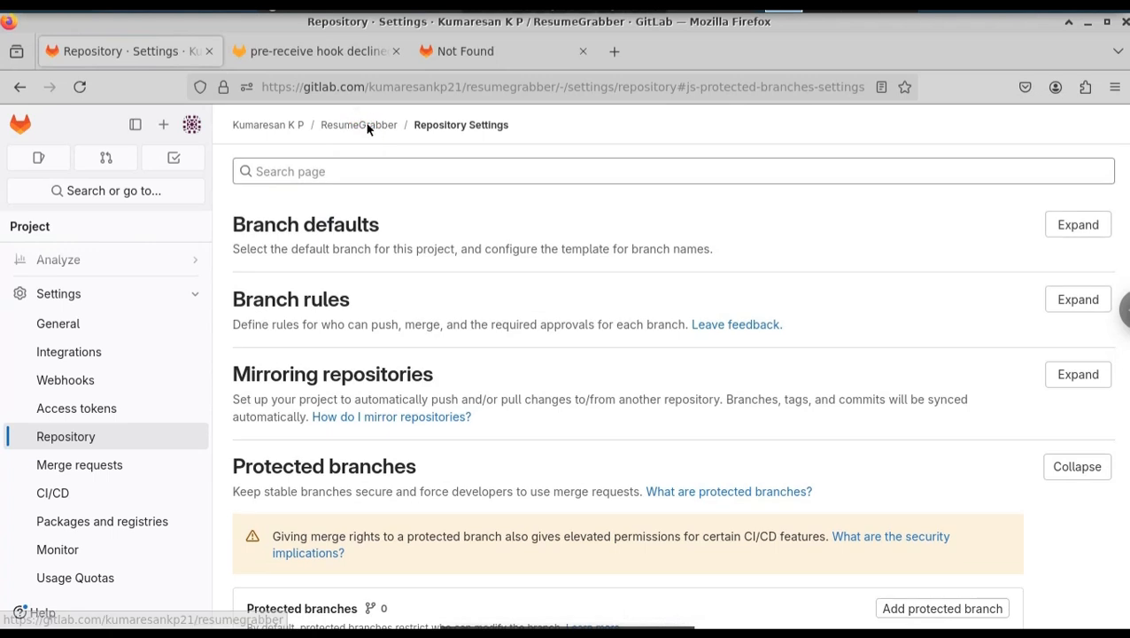
# - Return to the ResumeGrabber overview and scroll to the pushed files (icons, libs, popup, utils, manifest.json)
pyautogui.click(358, 124)
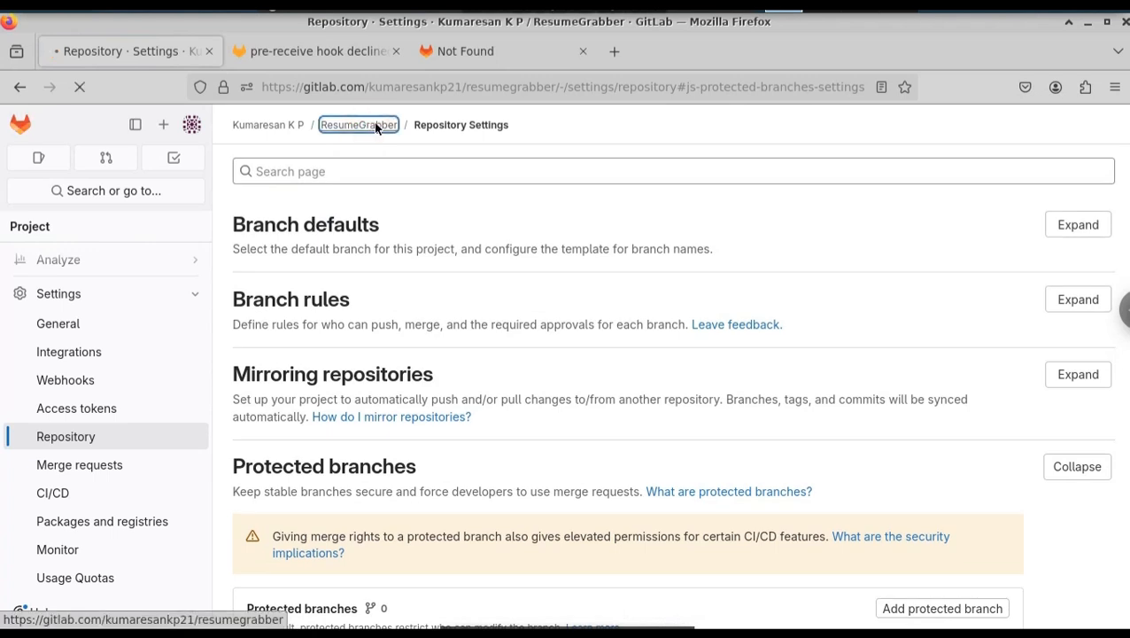
pyautogui.click(358, 124)
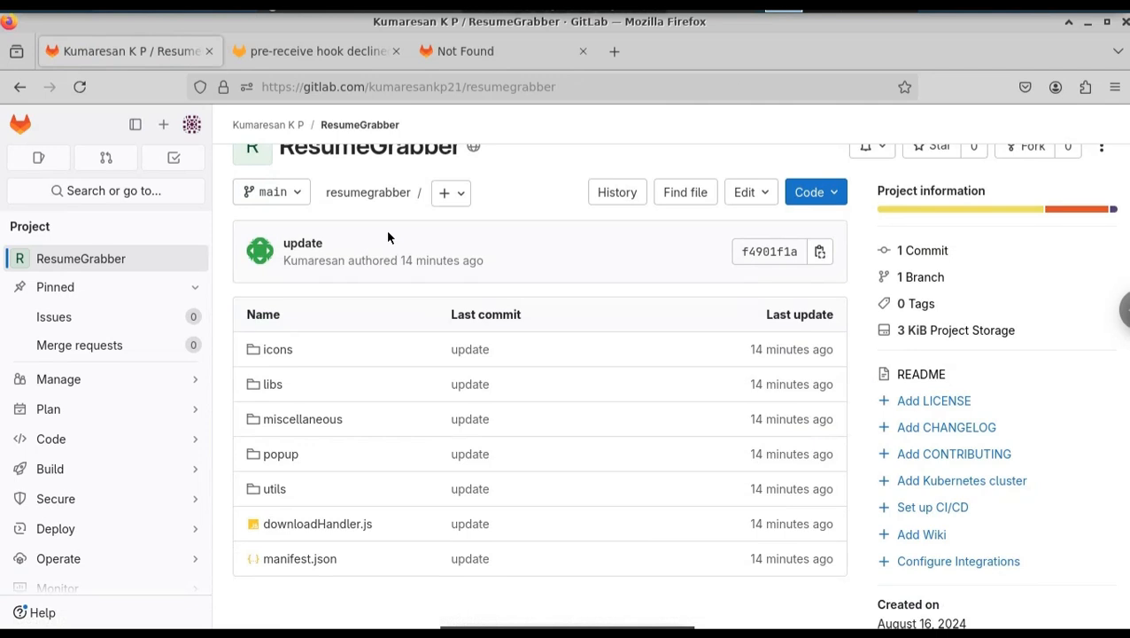
pyautogui.scroll(-3)
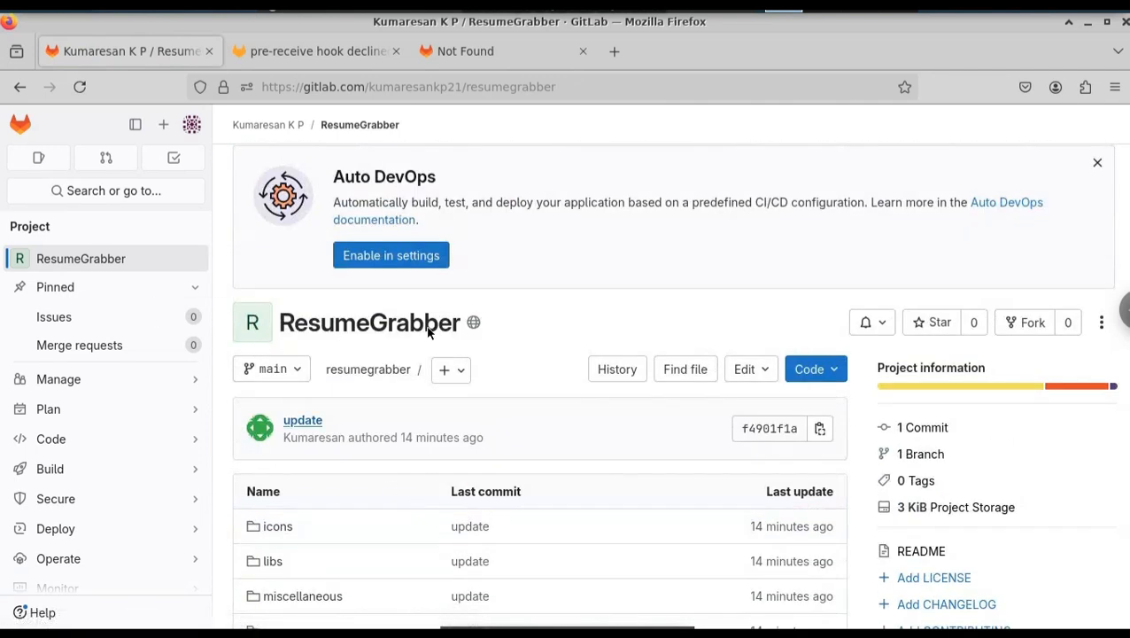
pyautogui.scroll(-3)
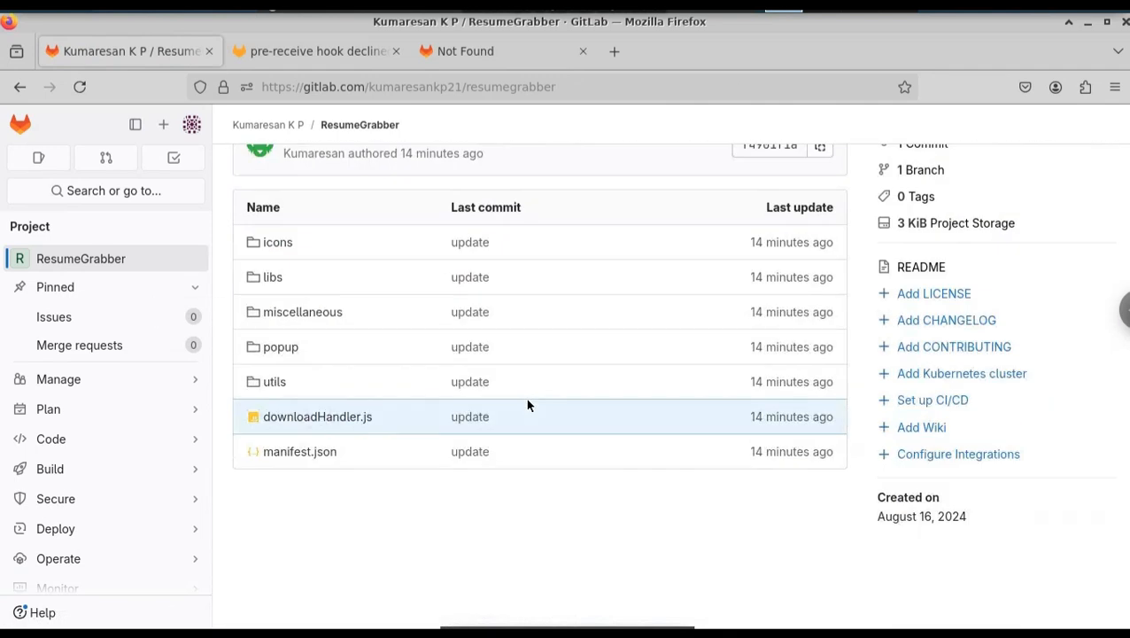